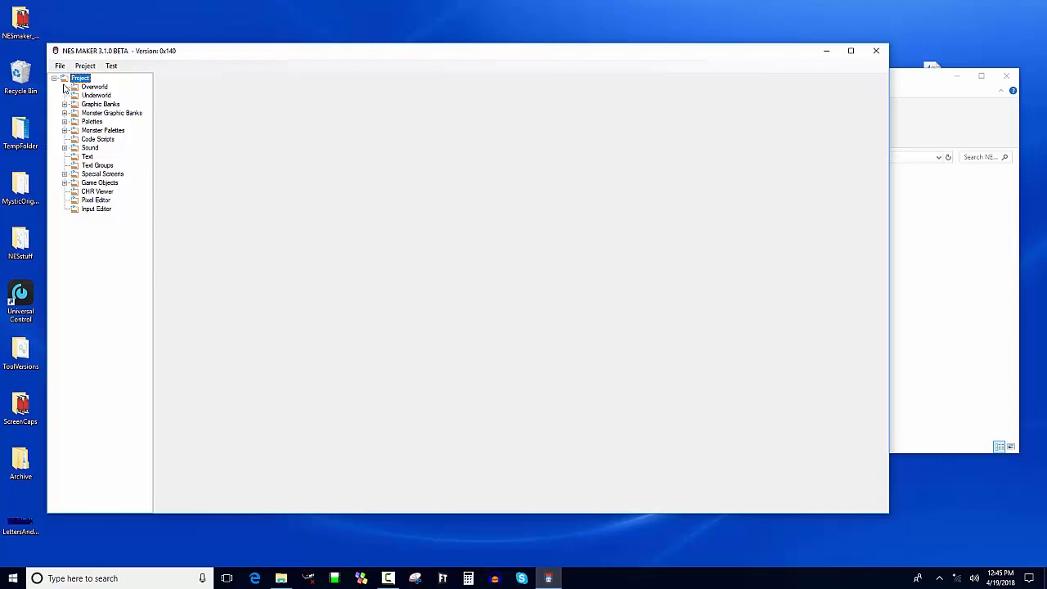
pyautogui.moveTo(537, 101)
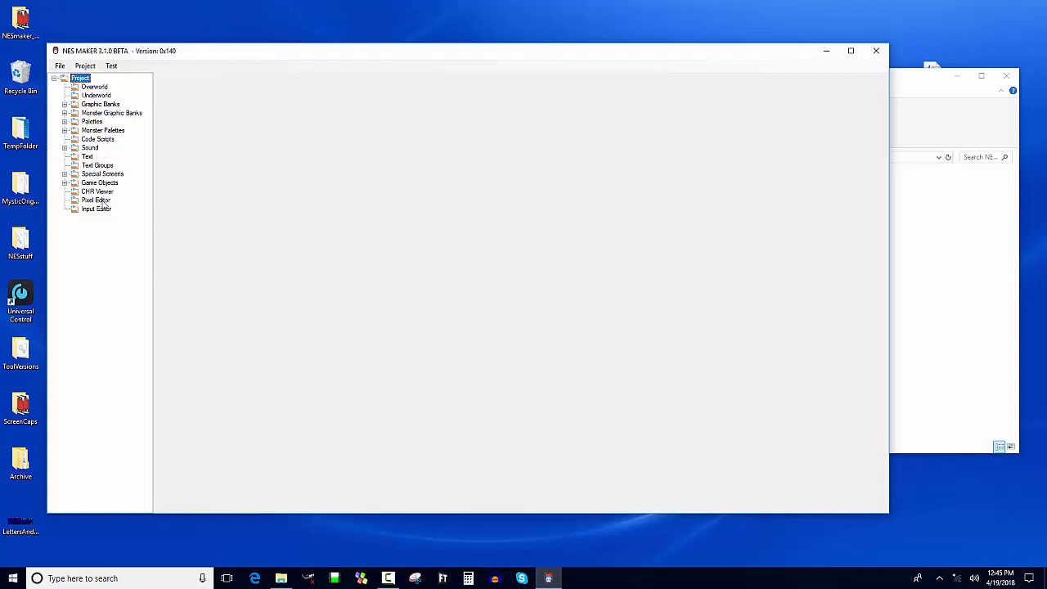
# Step: Launch the Pixel Editor from the project tree and browse its menu options
pyautogui.doubleClick(95, 200)
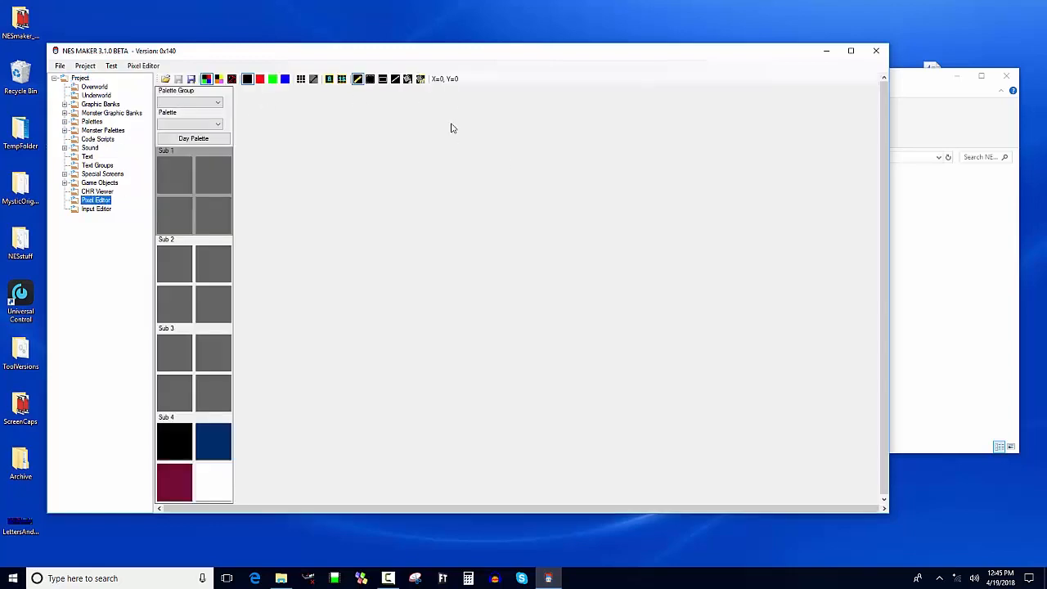
pyautogui.moveTo(412, 10)
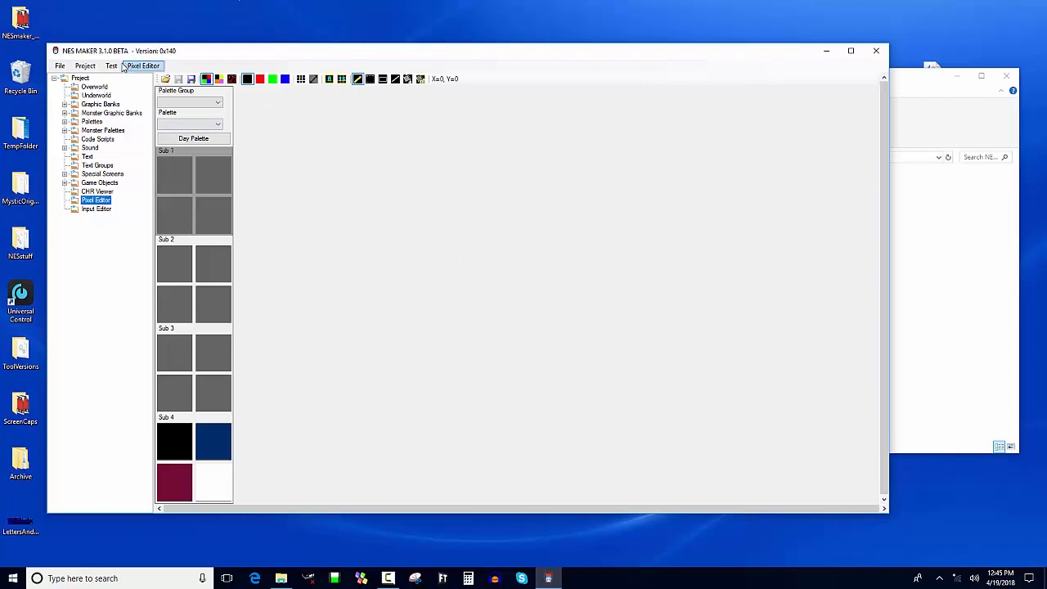
pyautogui.click(111, 66)
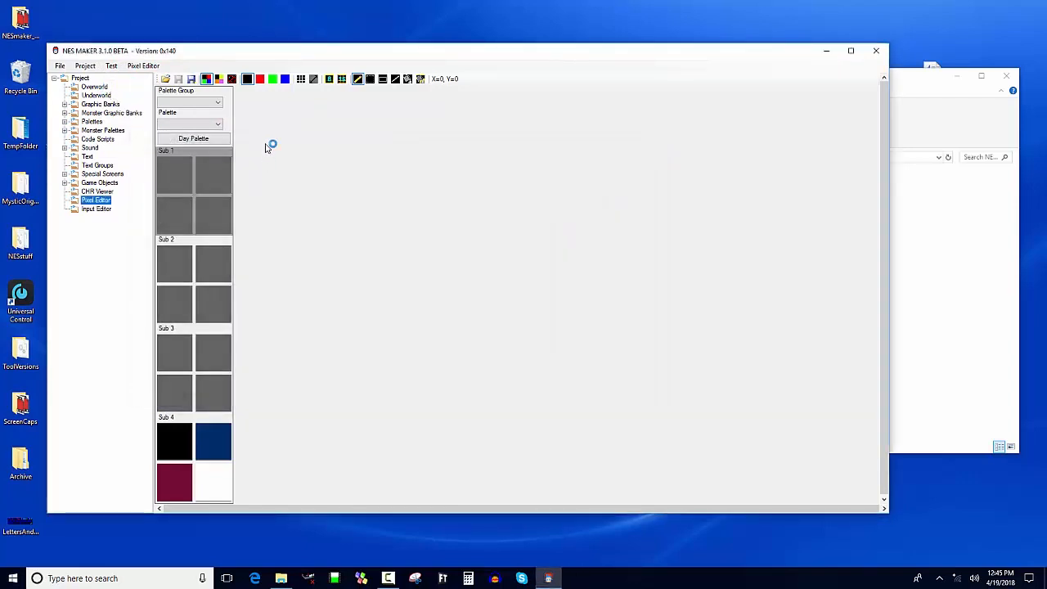
# Step: Open FCEUX's PPU Viewer from the Debug menu to see pattern tables and palettes
pyautogui.click(466, 146)
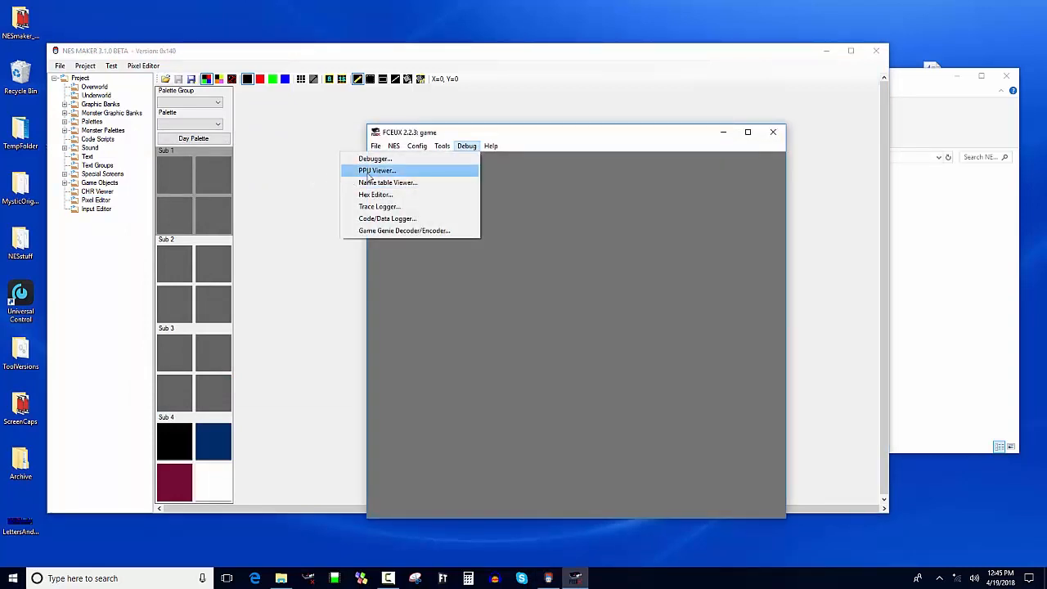
pyautogui.click(376, 170)
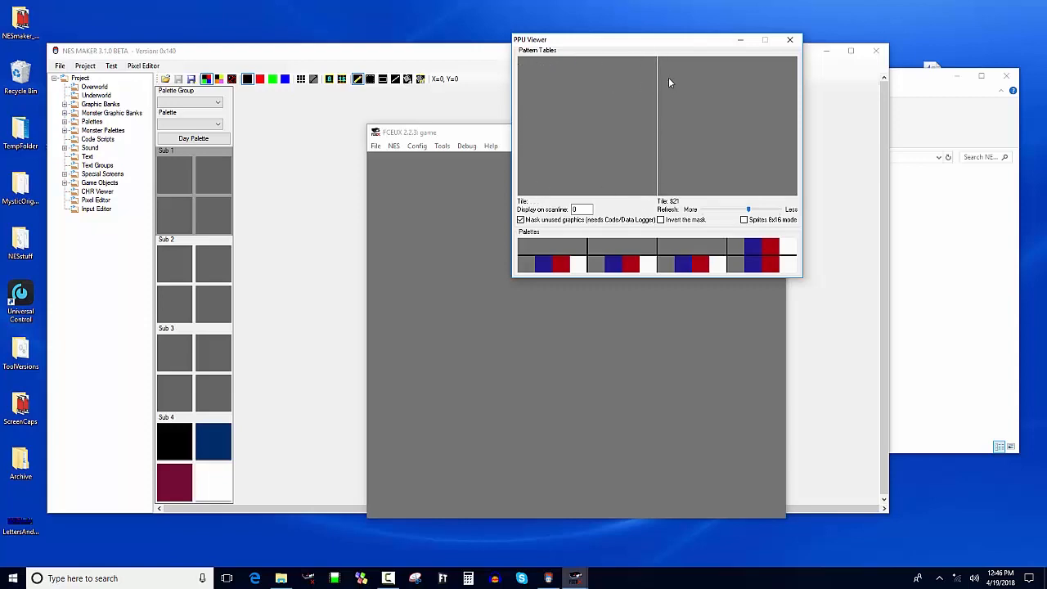
pyautogui.moveTo(672, 199)
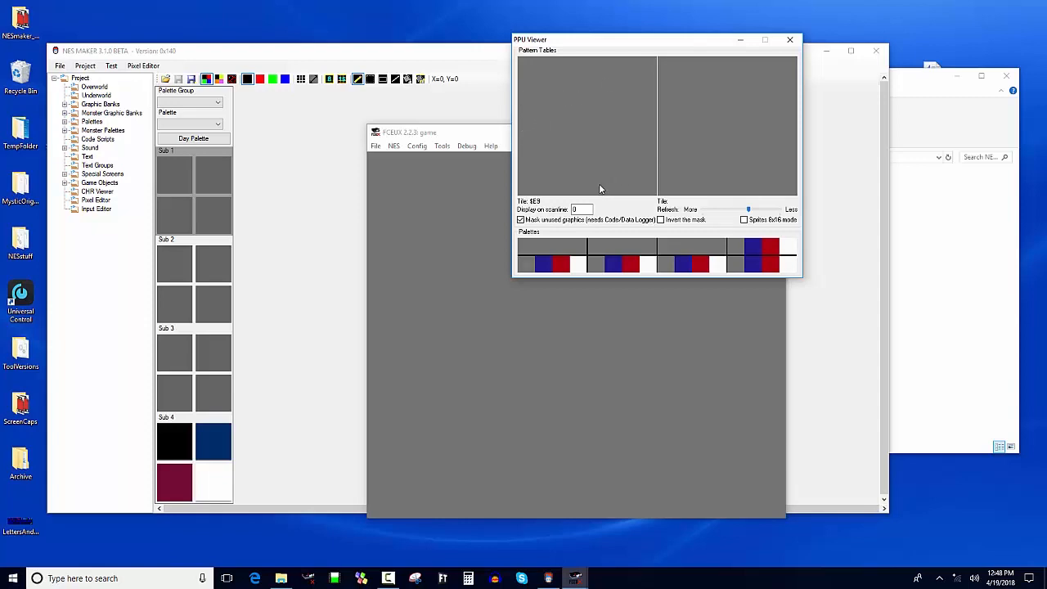
pyautogui.moveTo(744, 157)
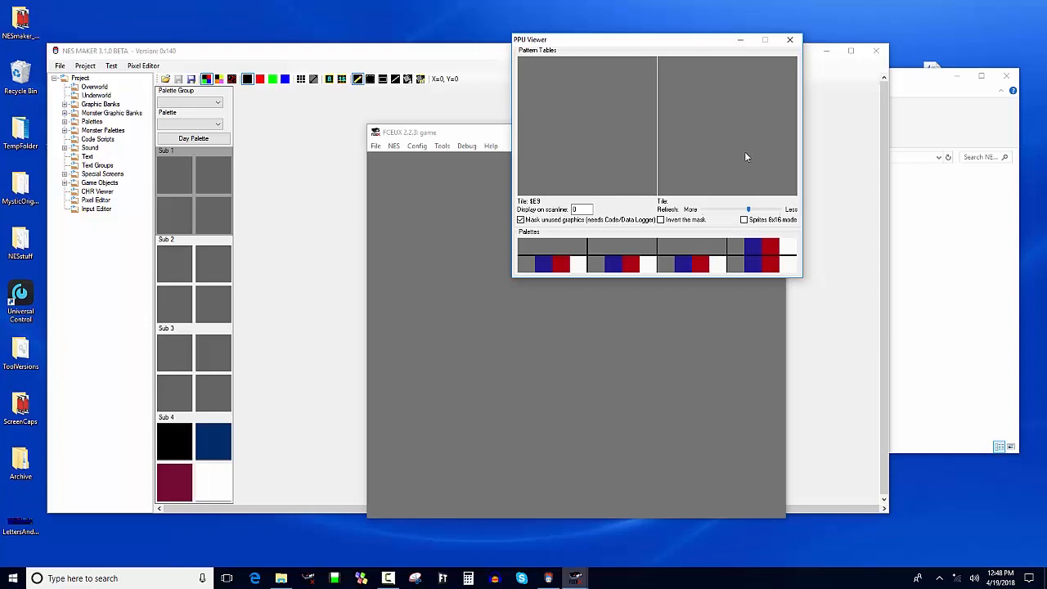
# Step: Create a new 128 x 64 Game Objects bitmap from the Pixel Editor's New BMP menu
pyautogui.click(788, 39)
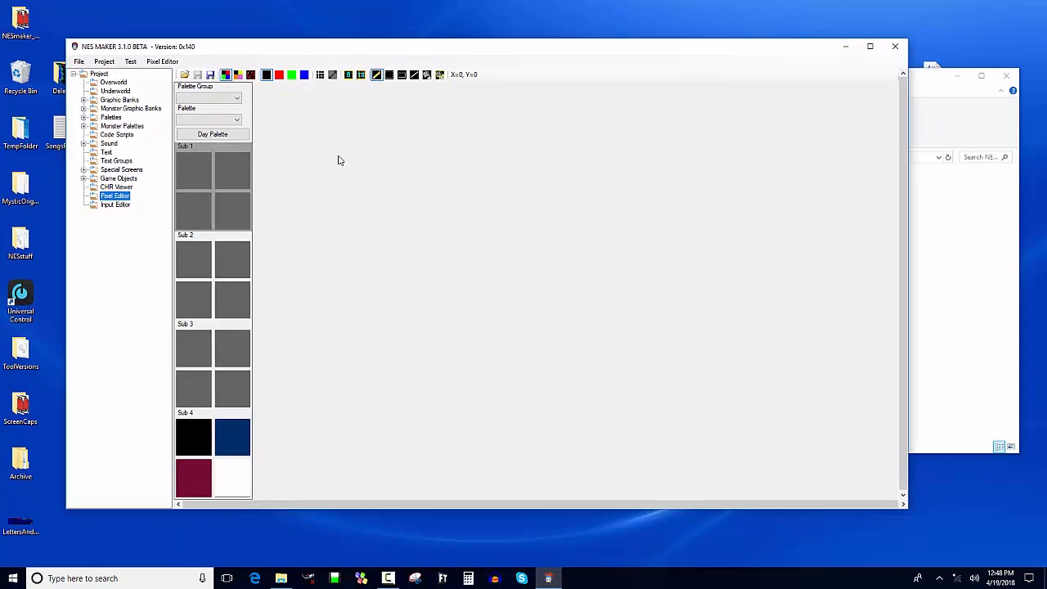
pyautogui.moveTo(153, 75)
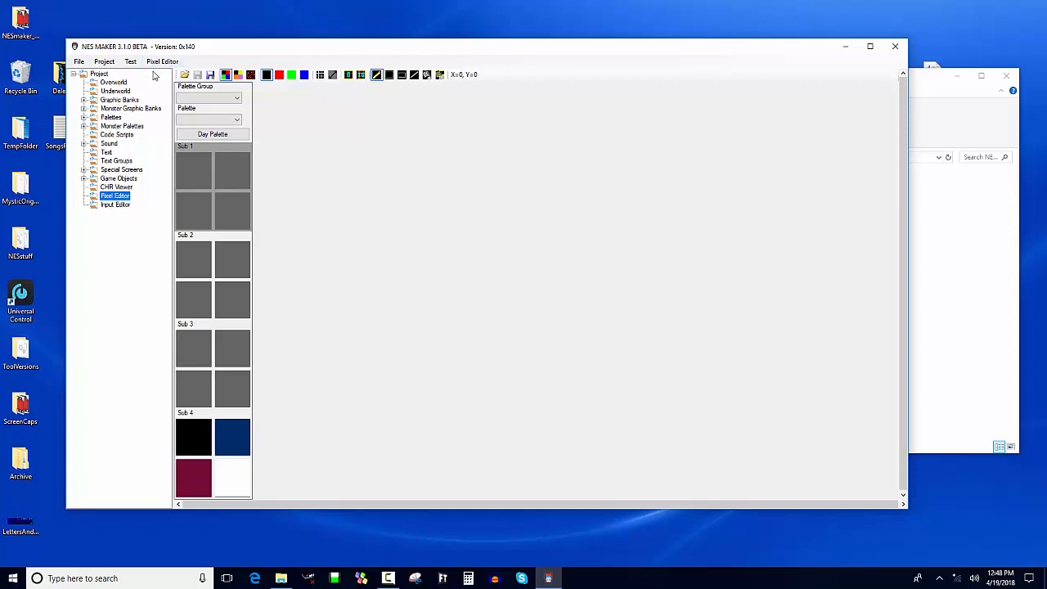
pyautogui.click(162, 62)
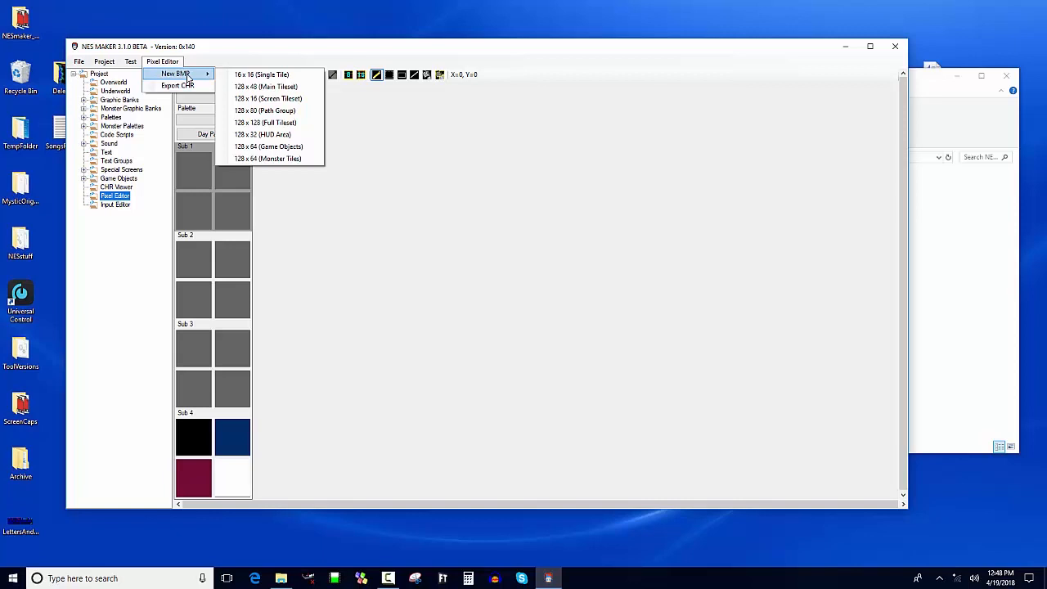
pyautogui.moveTo(265, 111)
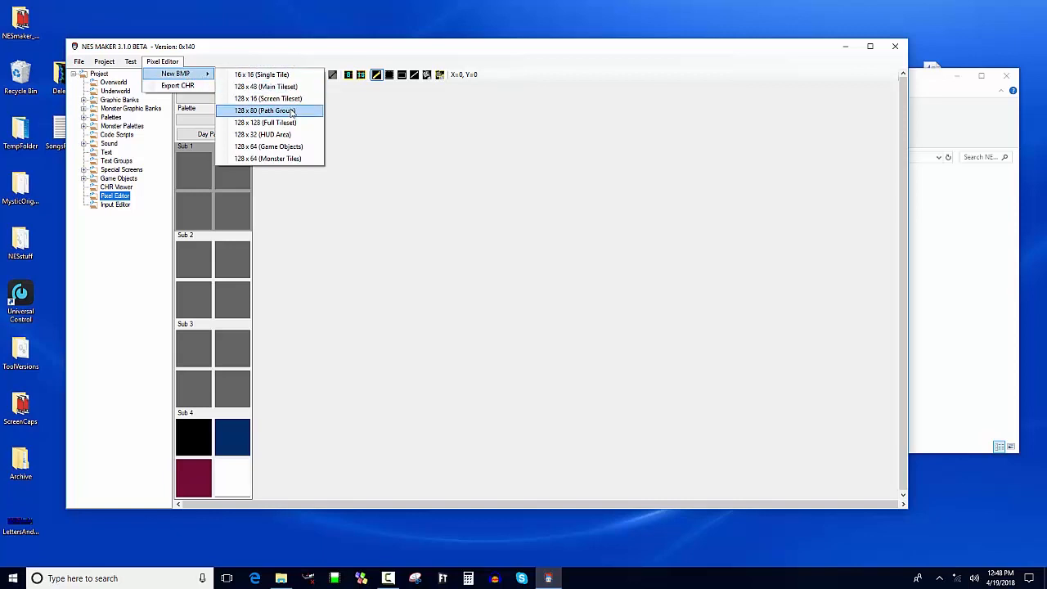
pyautogui.moveTo(291, 147)
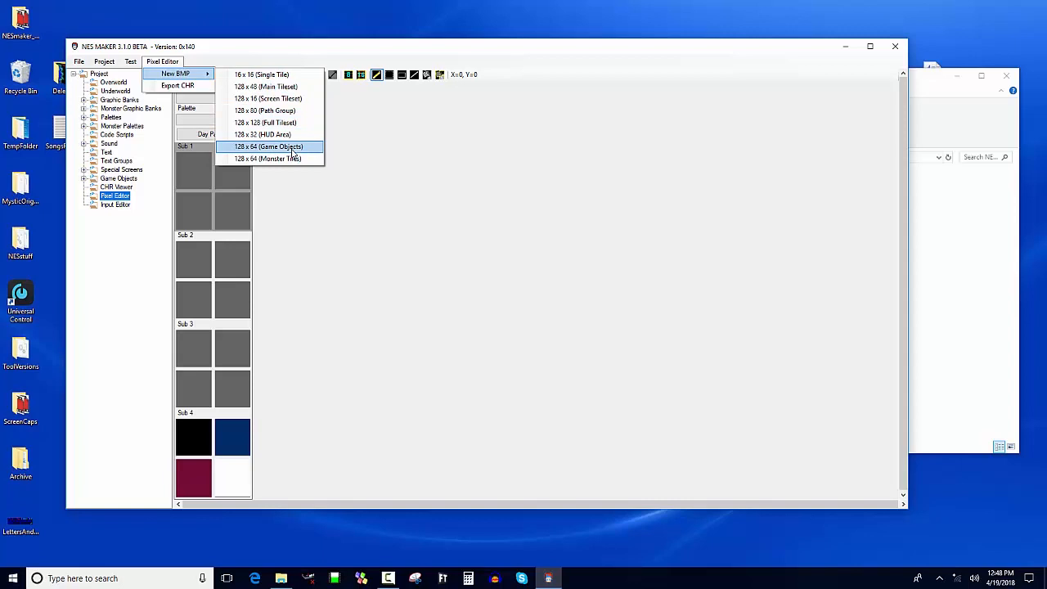
pyautogui.click(268, 147)
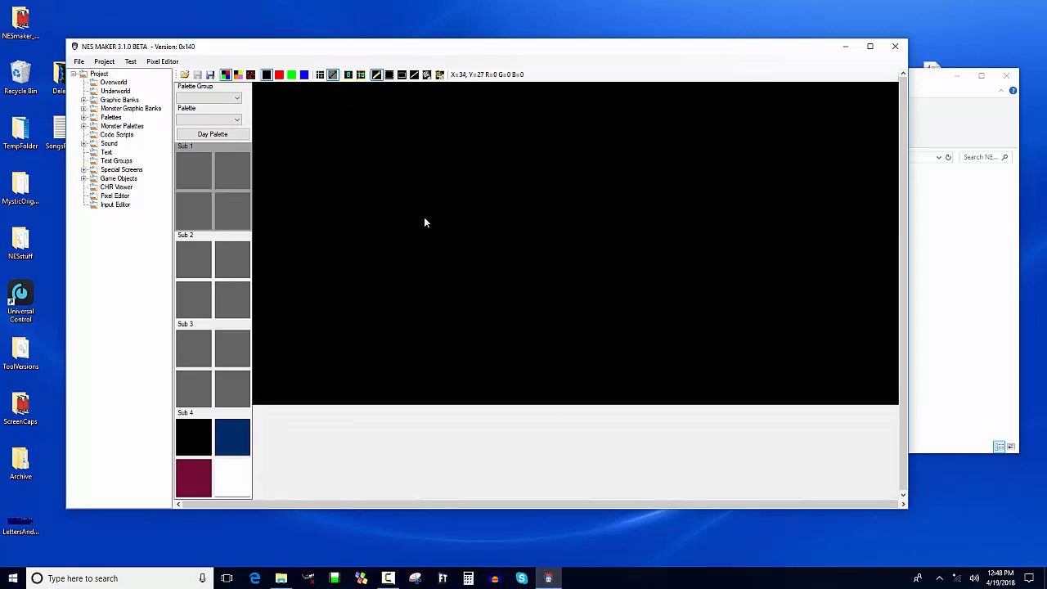
# Step: Toggle the 8x8 tile grid overlay on the blank canvas and browse the editor menu
pyautogui.click(347, 76)
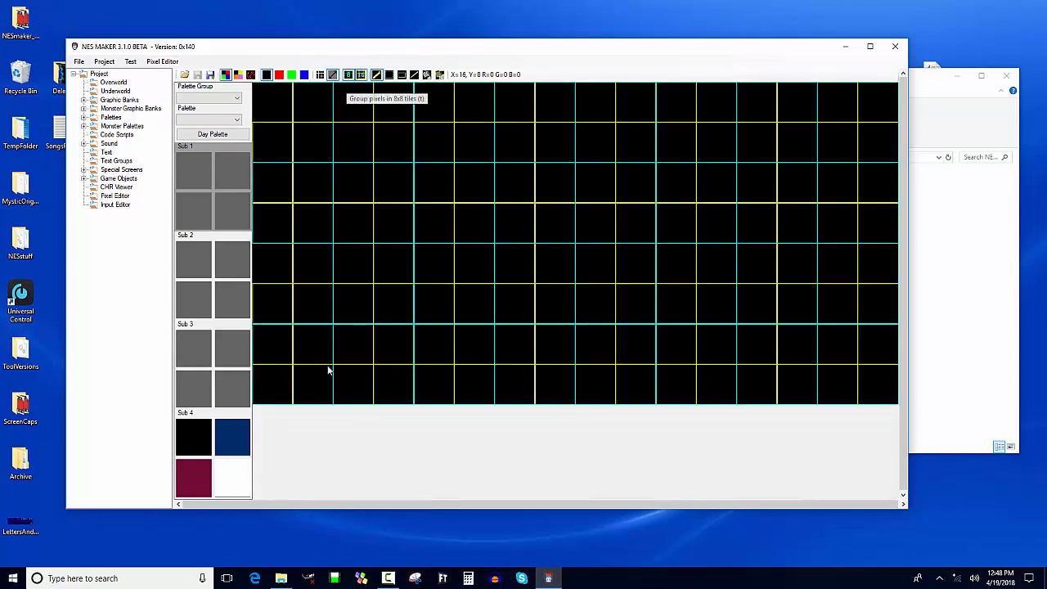
pyautogui.moveTo(484, 425)
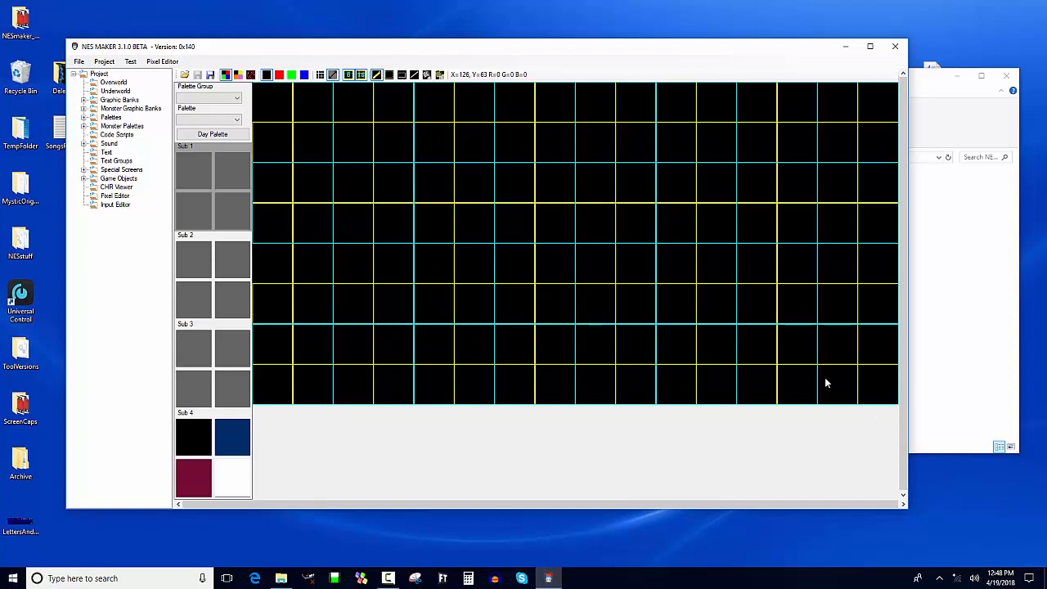
pyautogui.moveTo(379, 36)
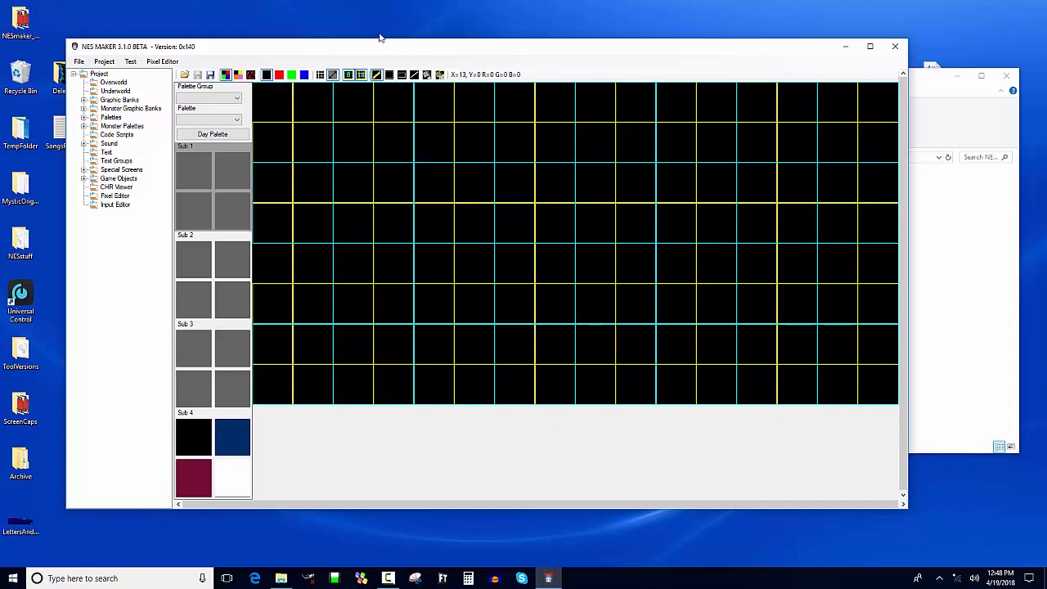
pyautogui.moveTo(302, 156)
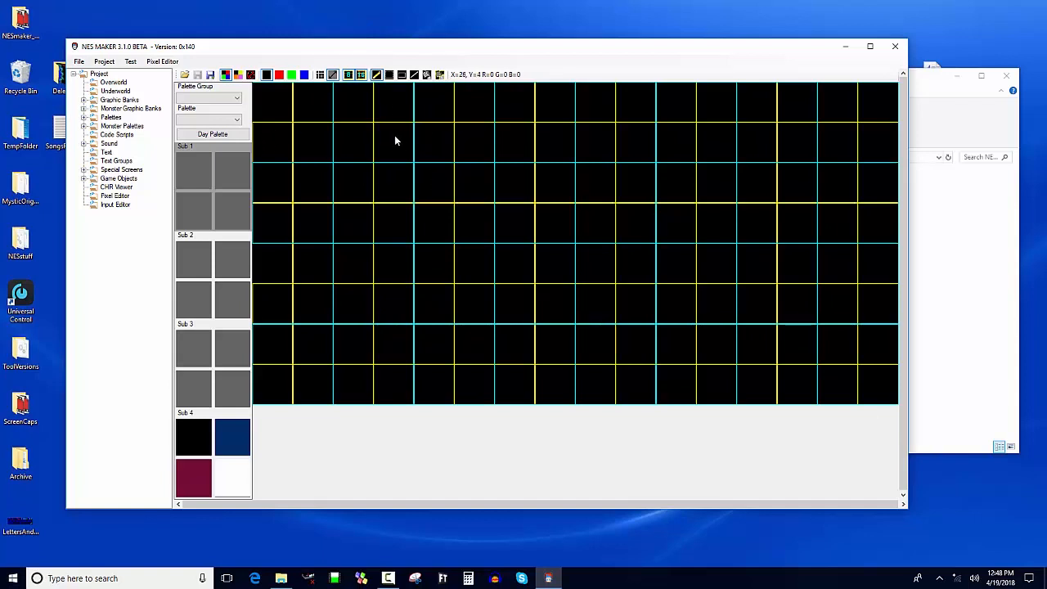
pyautogui.moveTo(431, 120)
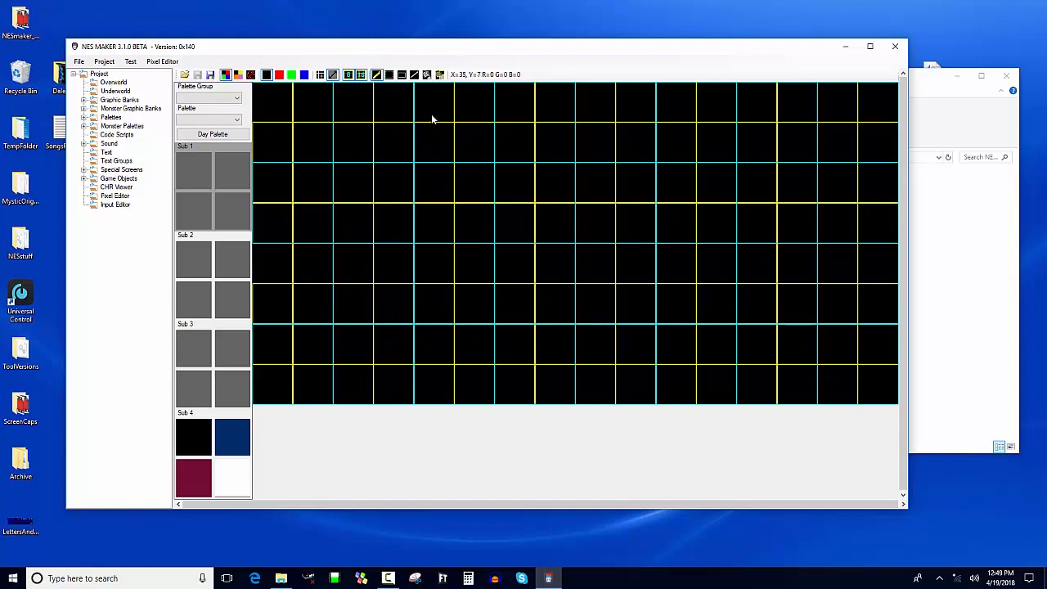
pyautogui.moveTo(491, 157)
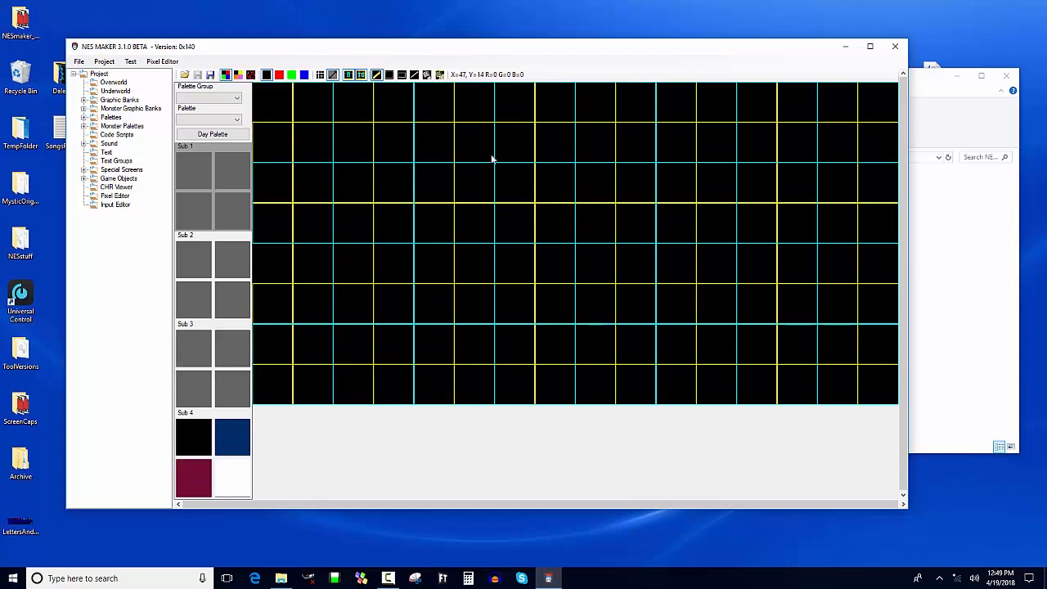
pyautogui.moveTo(442, 120)
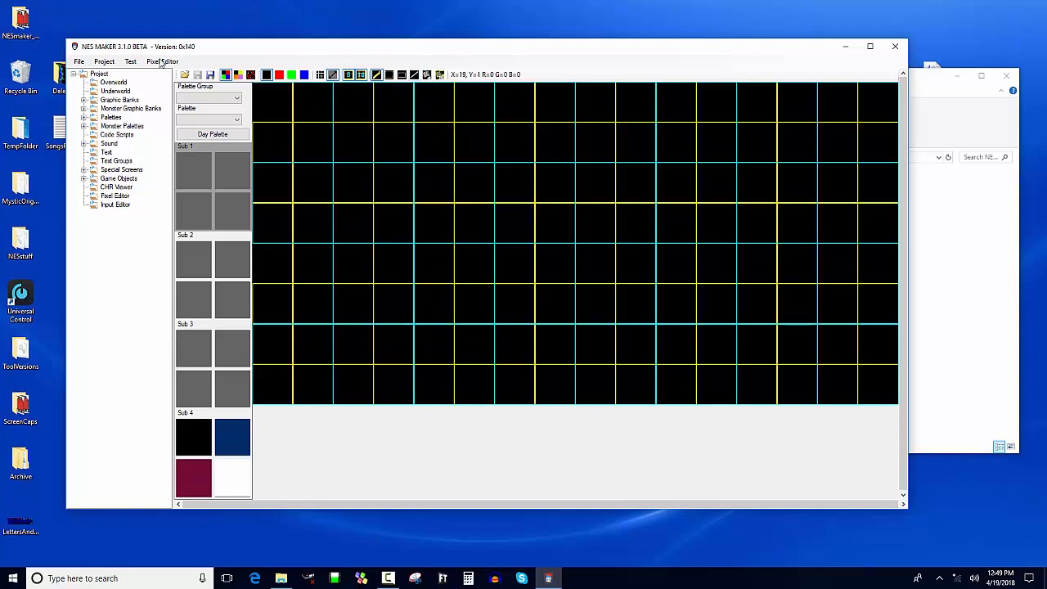
pyautogui.click(162, 62)
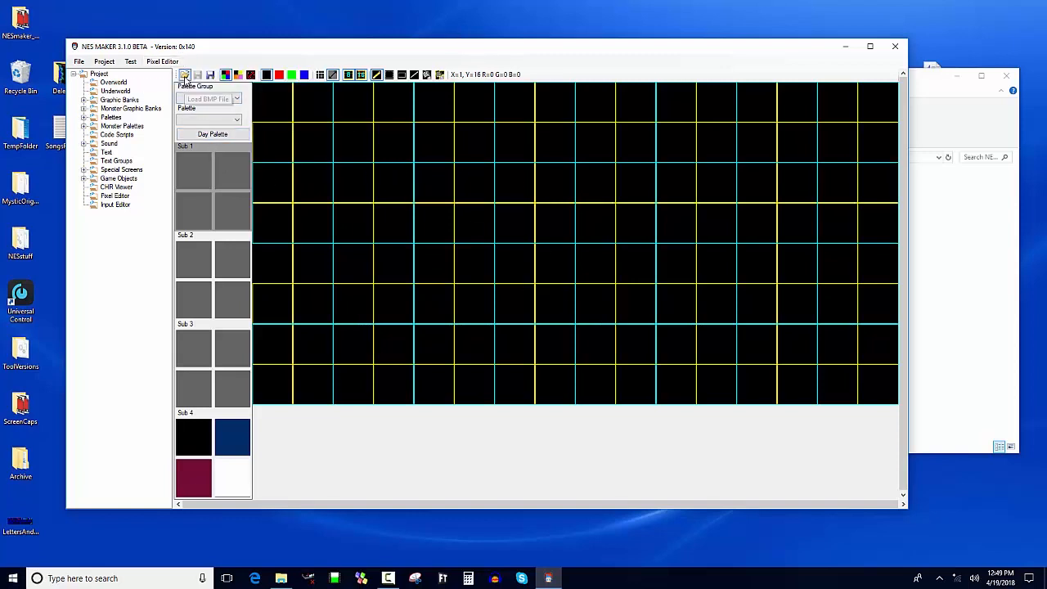
# Step: Load PlayerTiles from NESmakerGame1 > BetaAssets > Graphics into the editor
pyautogui.click(207, 98)
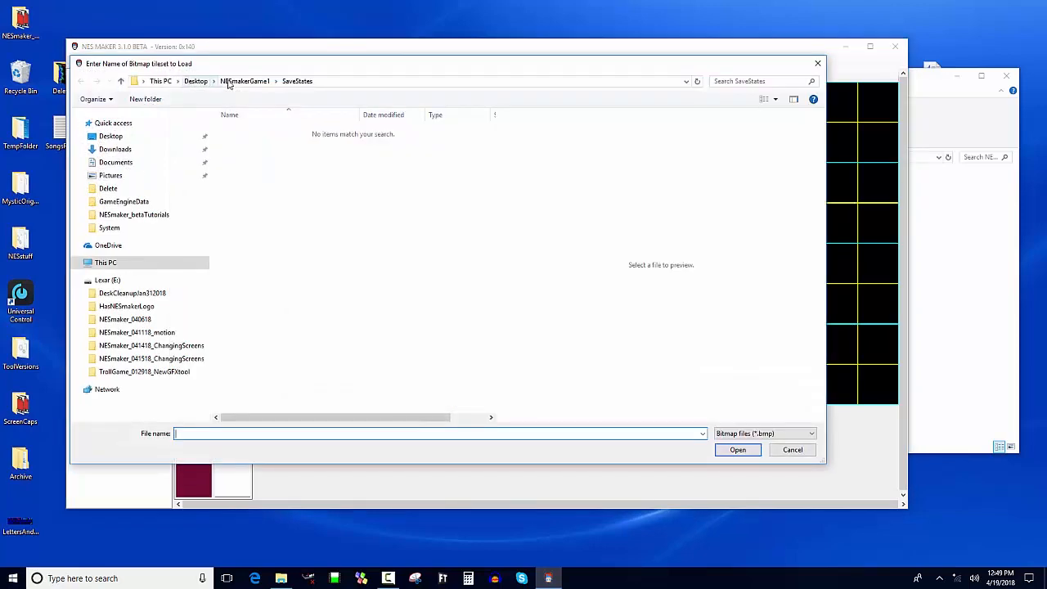
pyautogui.click(245, 80)
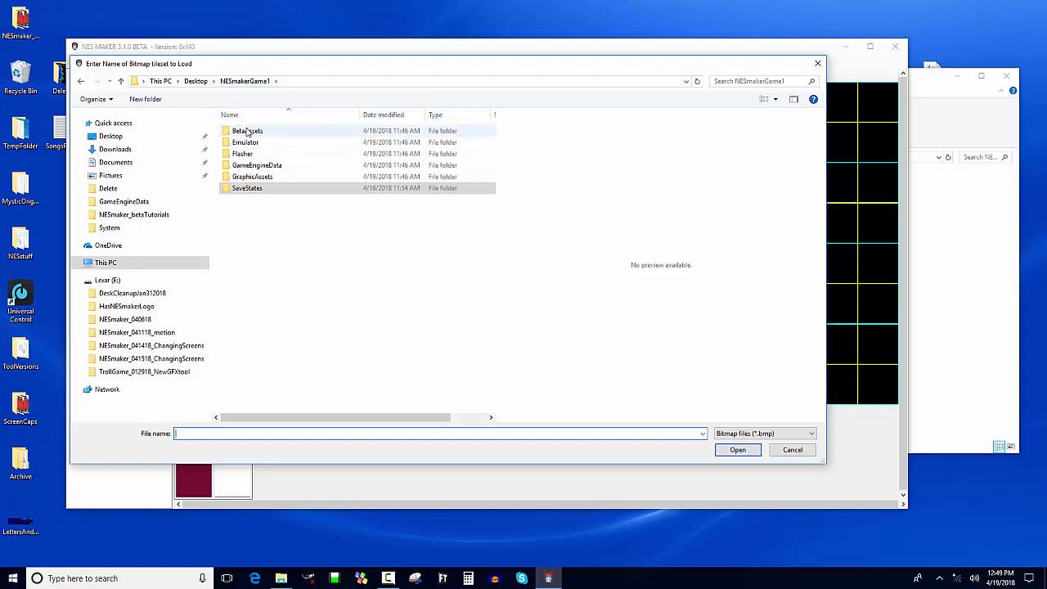
pyautogui.doubleClick(249, 130)
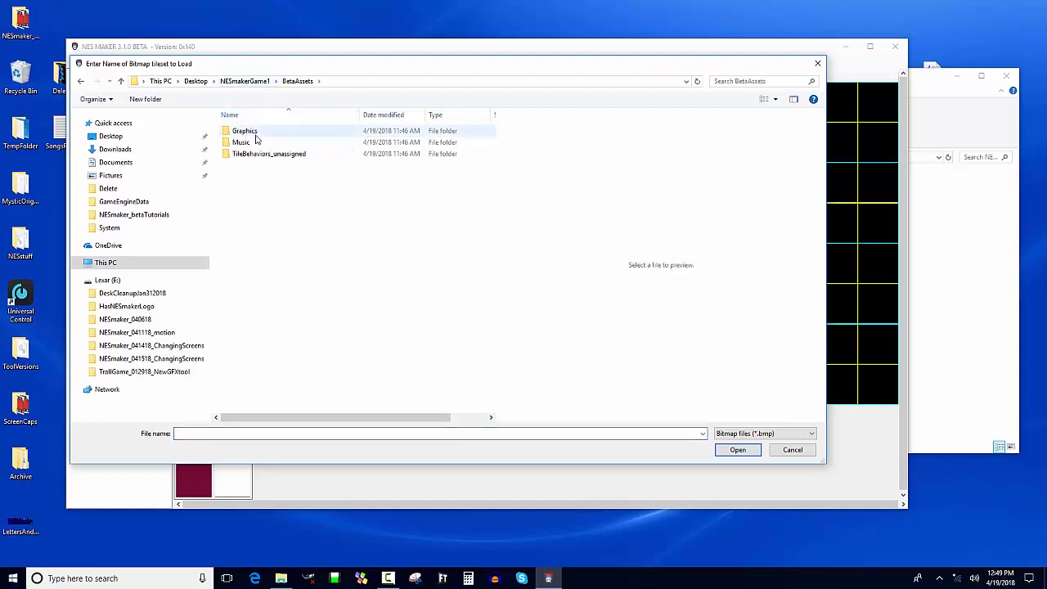
pyautogui.doubleClick(244, 131)
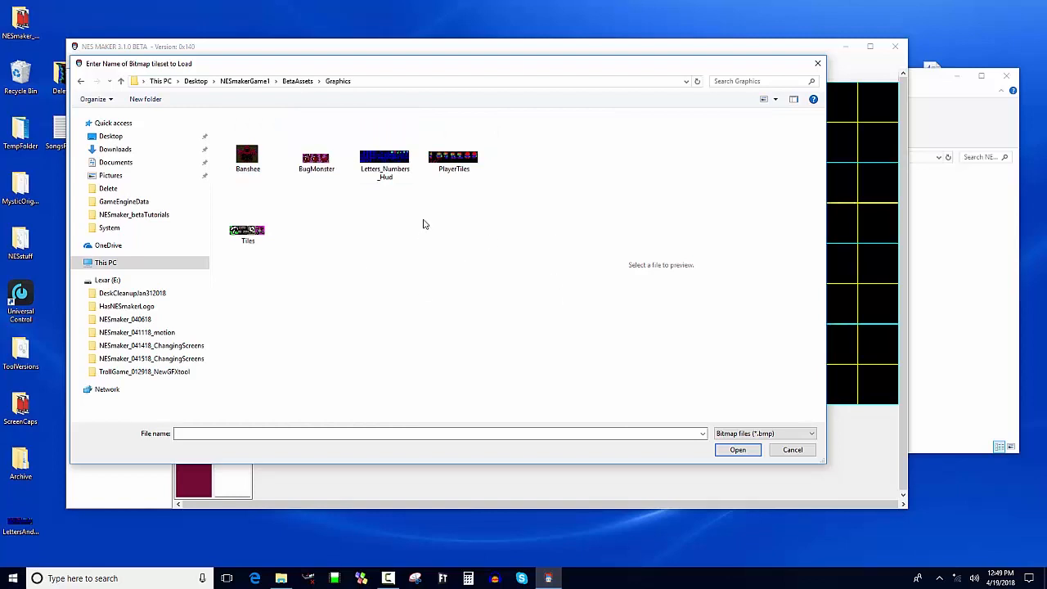
pyautogui.moveTo(455, 172)
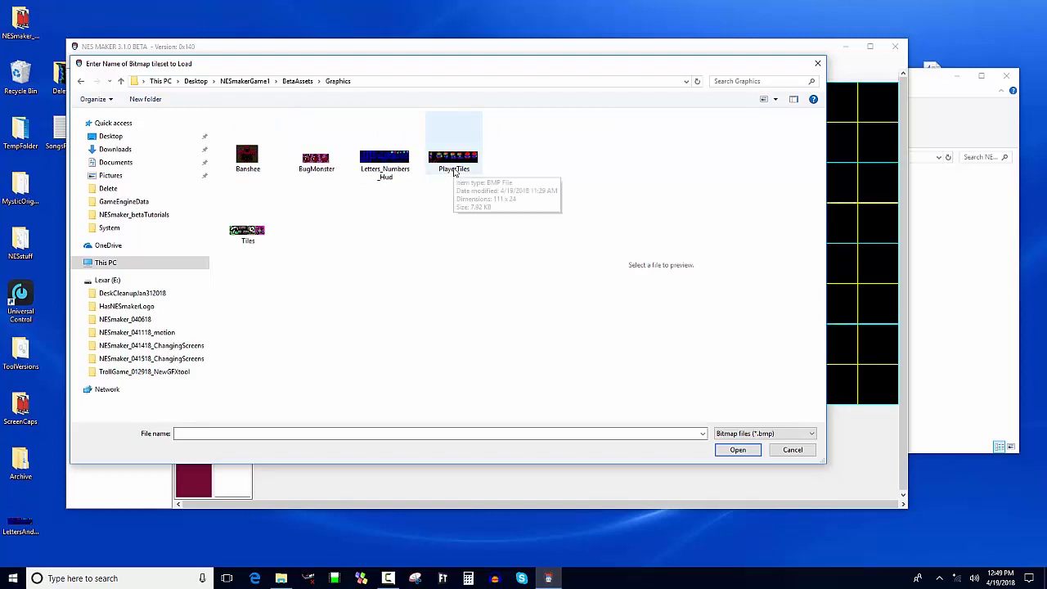
pyautogui.moveTo(452, 167)
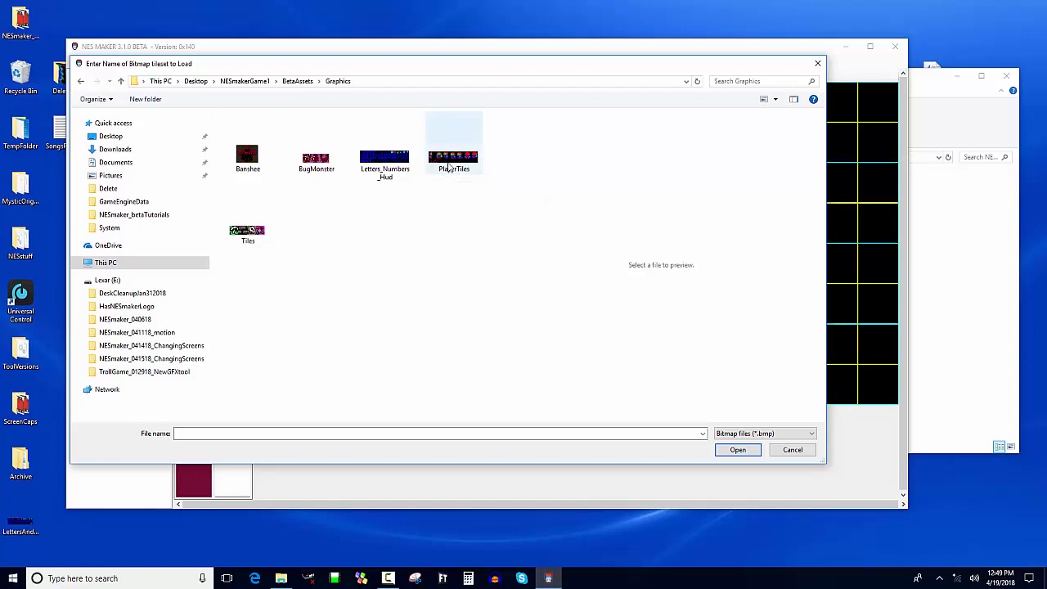
pyautogui.moveTo(453, 157)
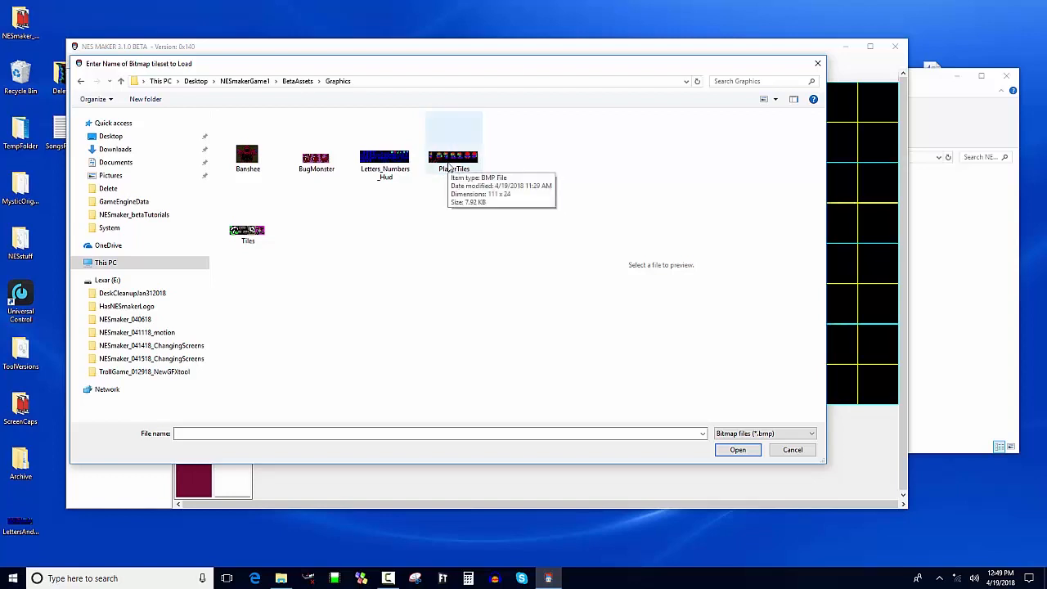
pyautogui.moveTo(532, 157)
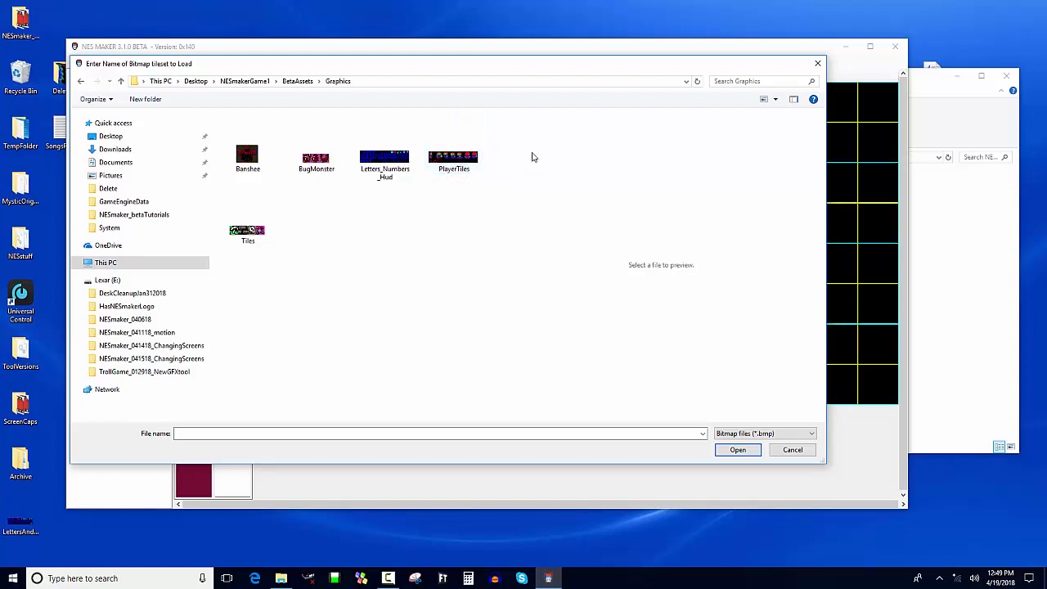
pyautogui.moveTo(426, 166)
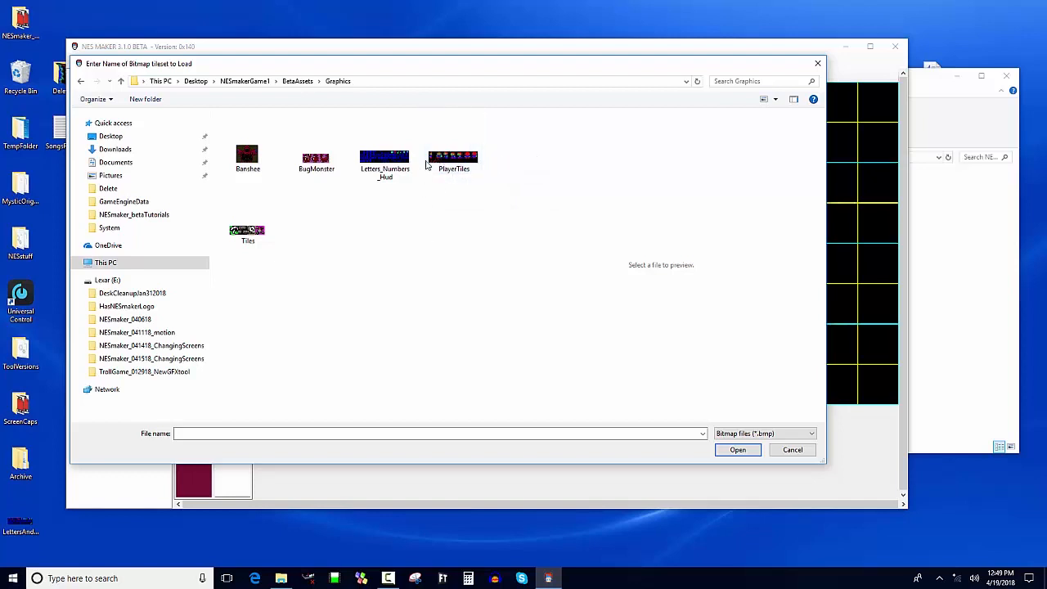
pyautogui.click(453, 157)
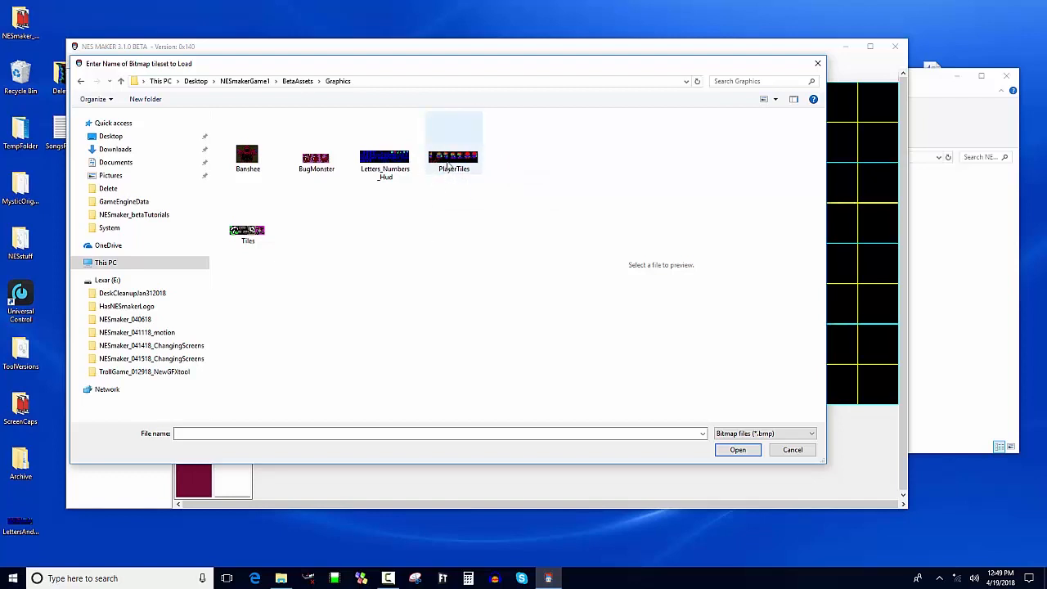
pyautogui.moveTo(453, 157)
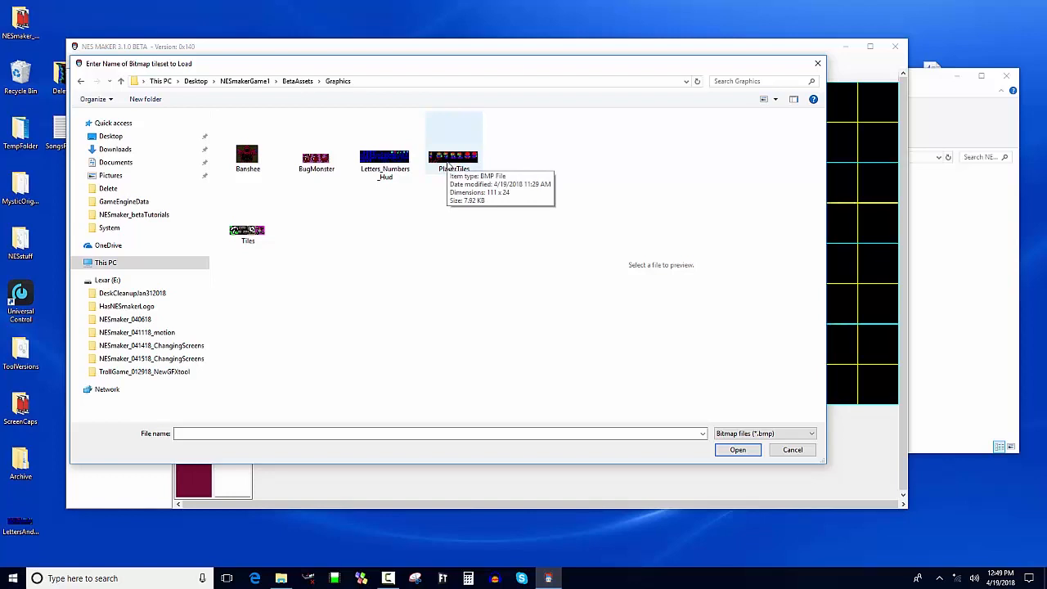
pyautogui.click(453, 139)
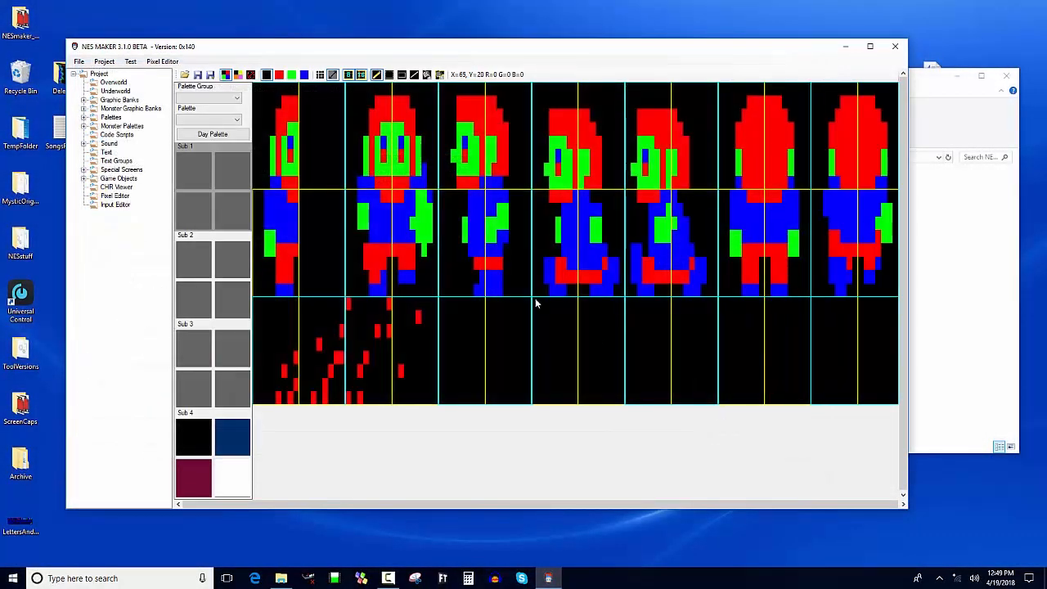
pyautogui.moveTo(638, 274)
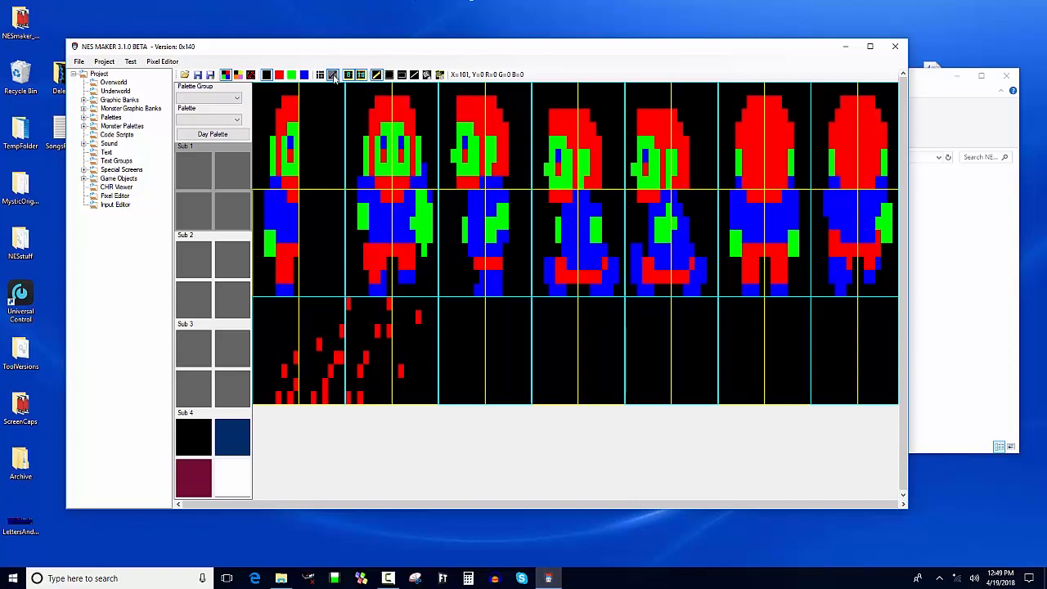
pyautogui.moveTo(333, 75)
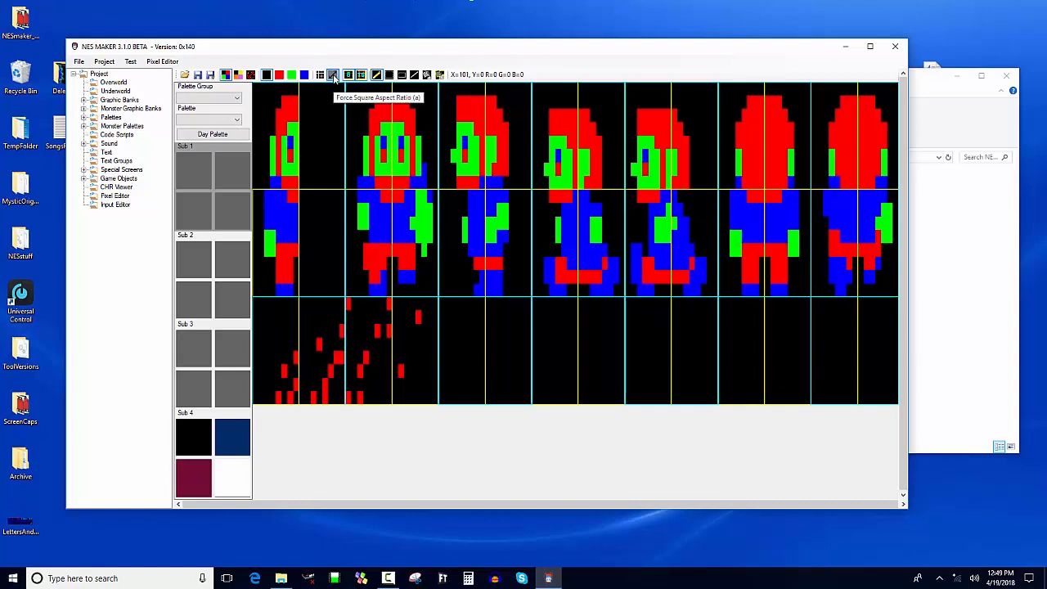
# Step: Turn on Force Square Aspect Ratio so the player tiles show true proportions
pyautogui.click(334, 76)
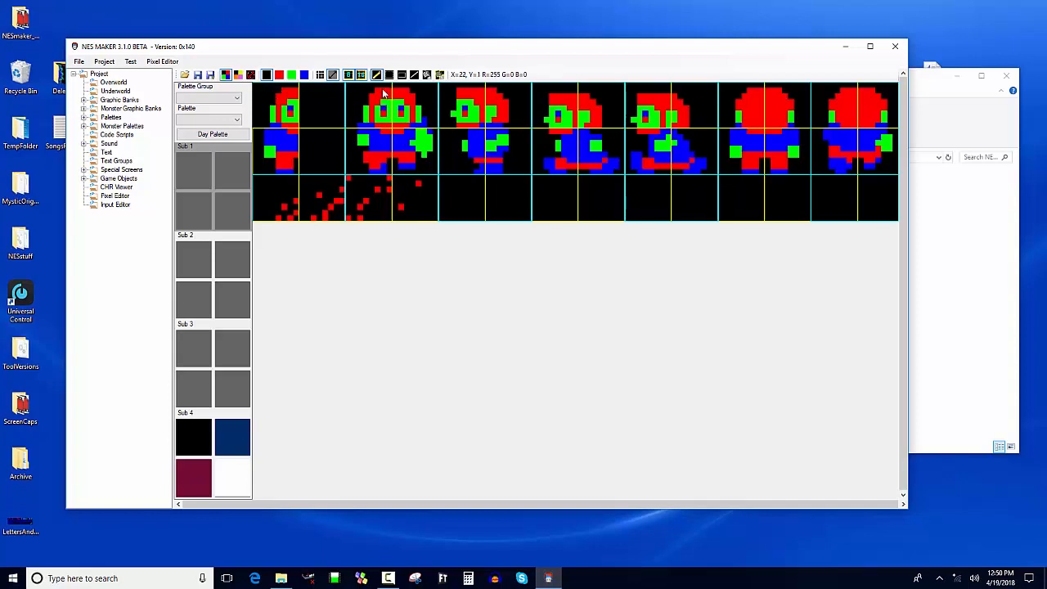
pyautogui.moveTo(396, 147)
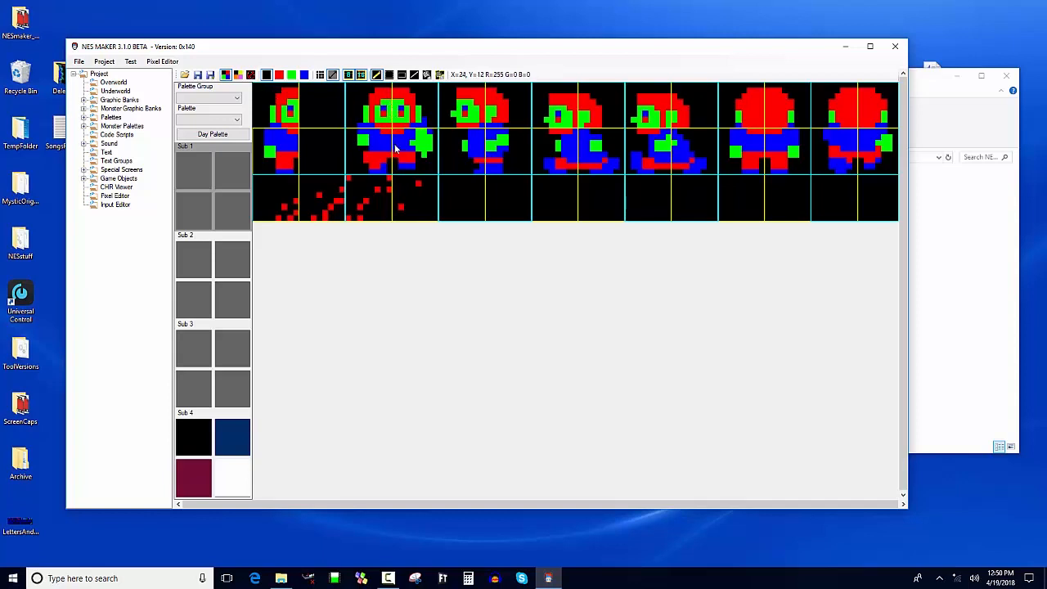
pyautogui.moveTo(212, 209)
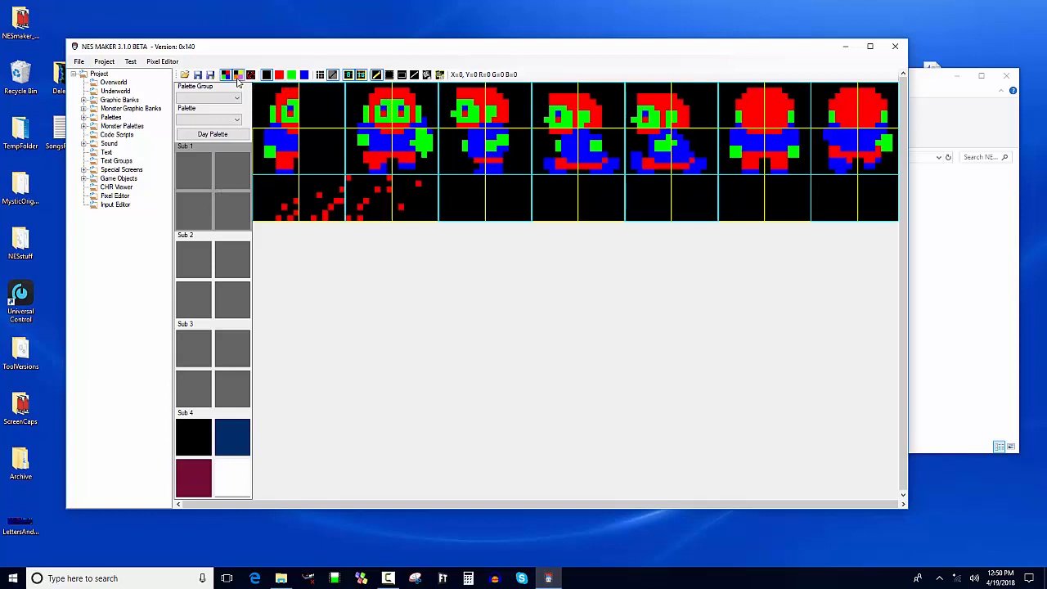
pyautogui.moveTo(239, 75)
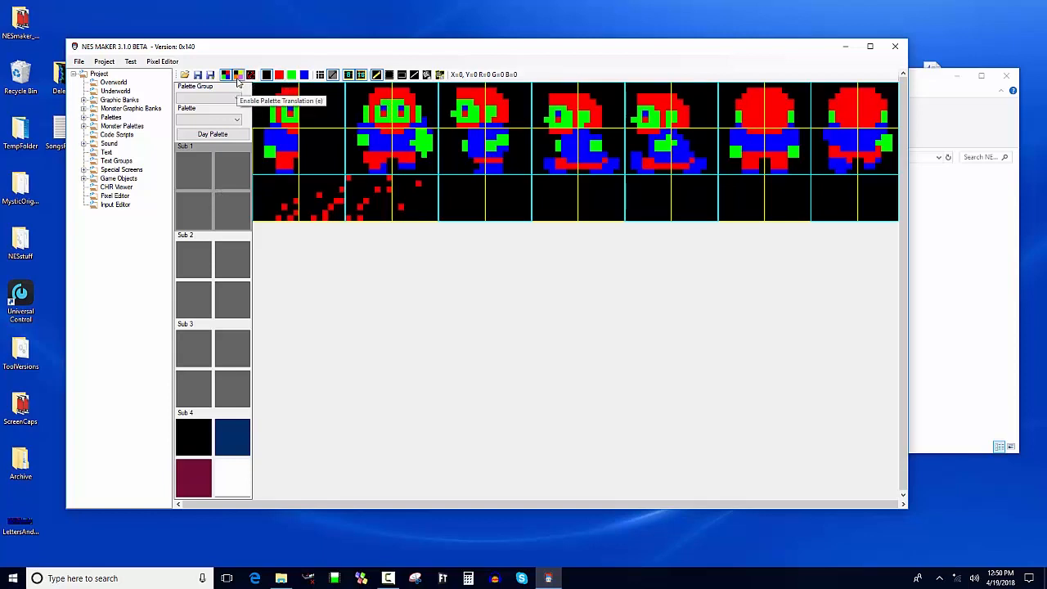
# Step: Enable palette translation with DummyPalette so sprites show brown hair, pink skin, blue clothing
pyautogui.click(239, 75)
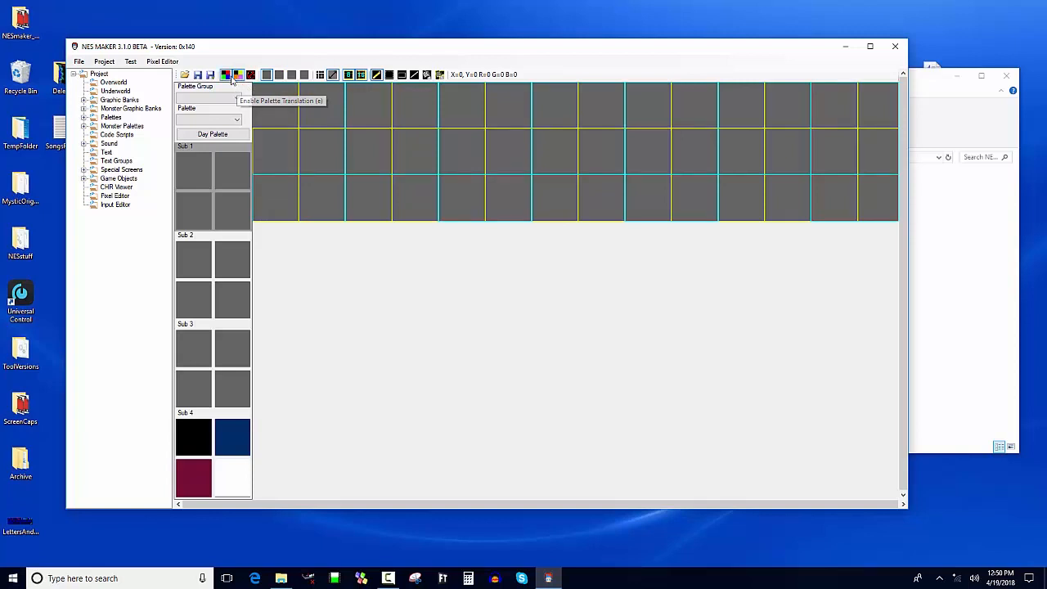
pyautogui.click(226, 75)
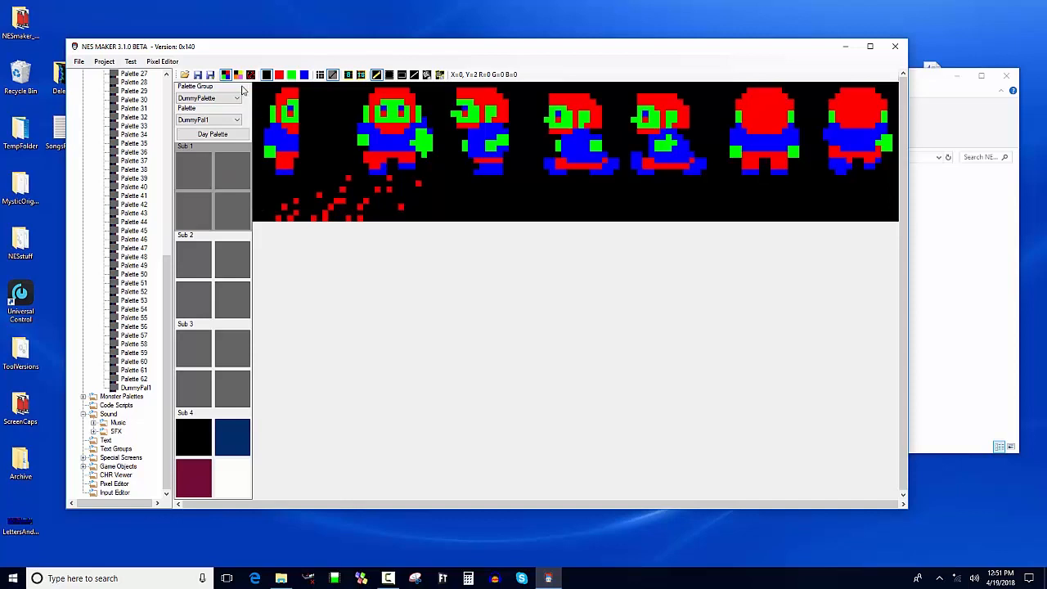
pyautogui.moveTo(239, 75)
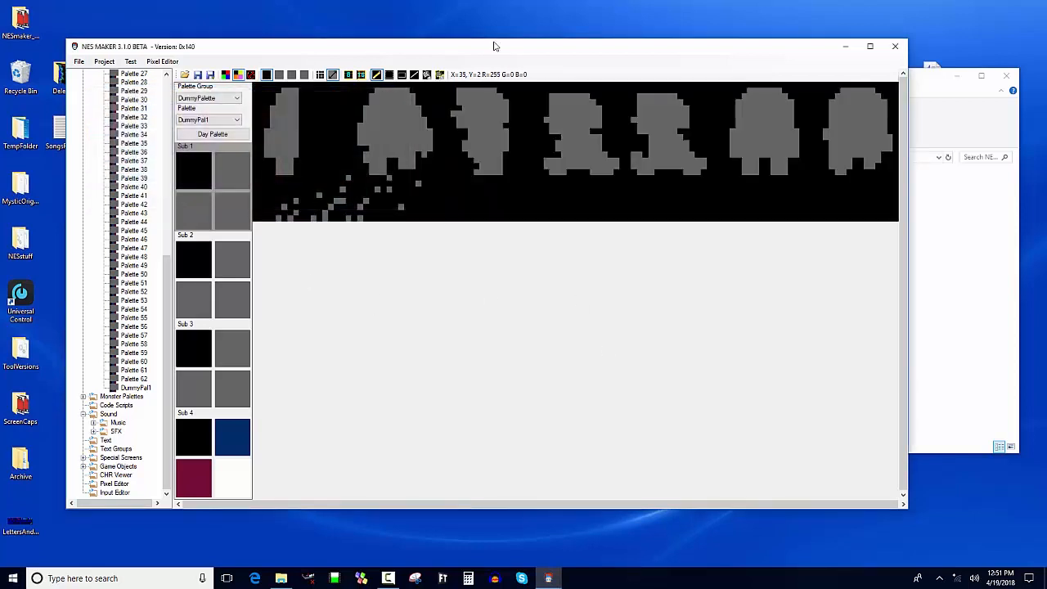
pyautogui.moveTo(216, 167)
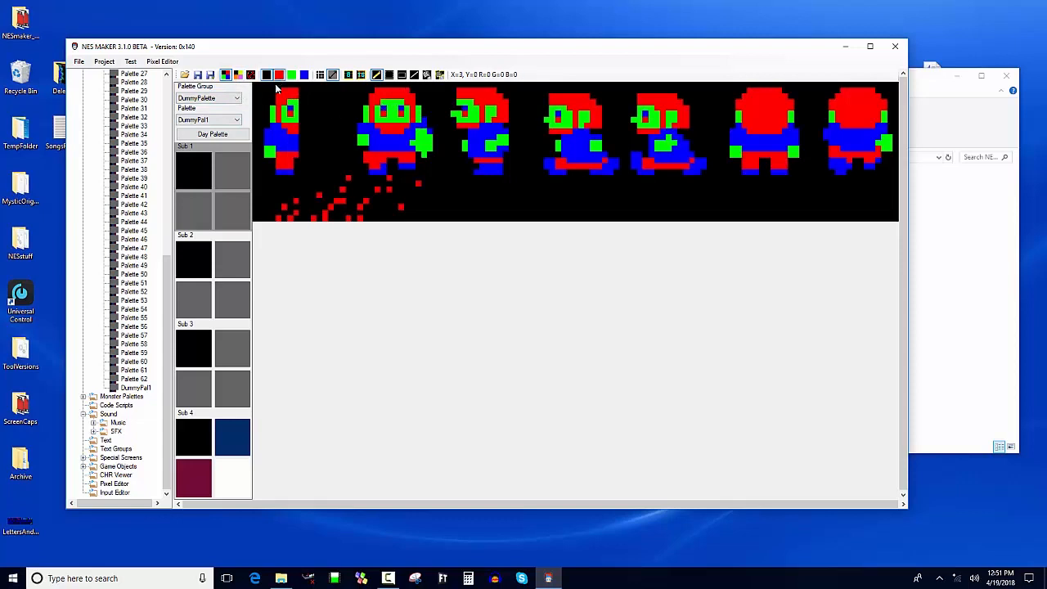
pyautogui.click(193, 169)
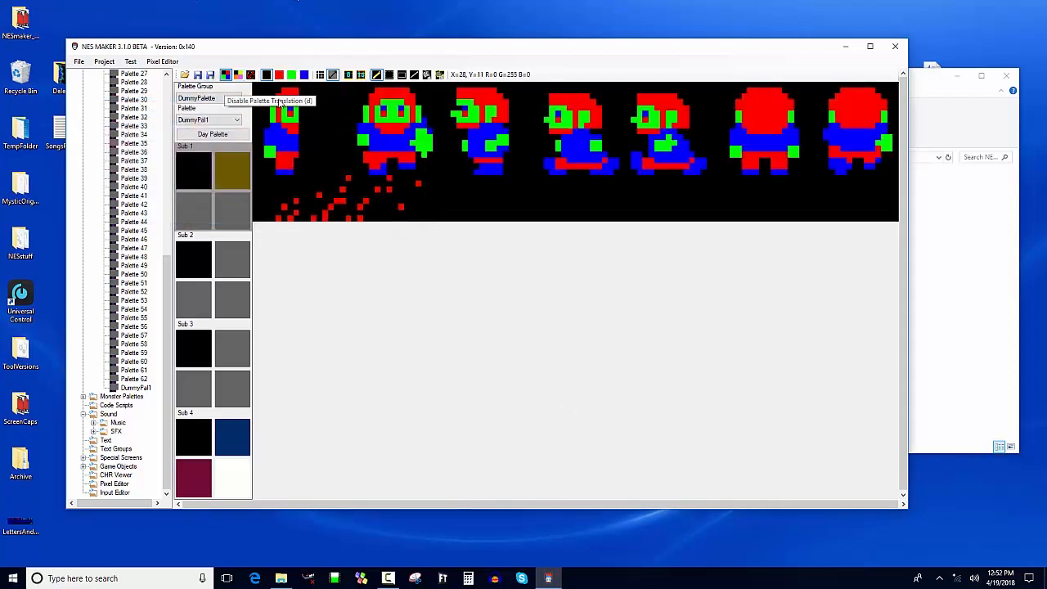
pyautogui.click(239, 75)
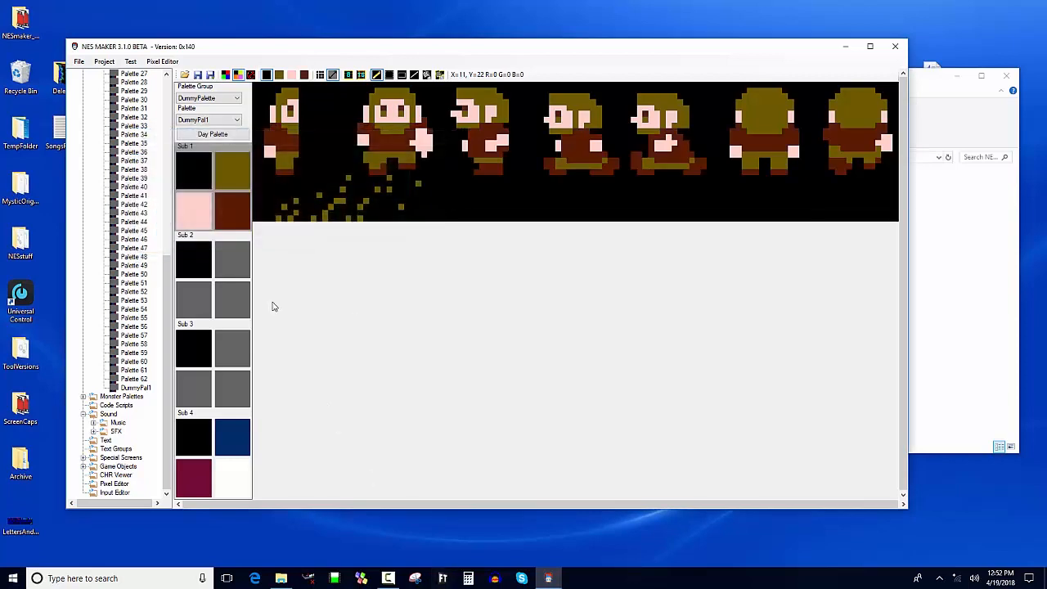
pyautogui.click(193, 168)
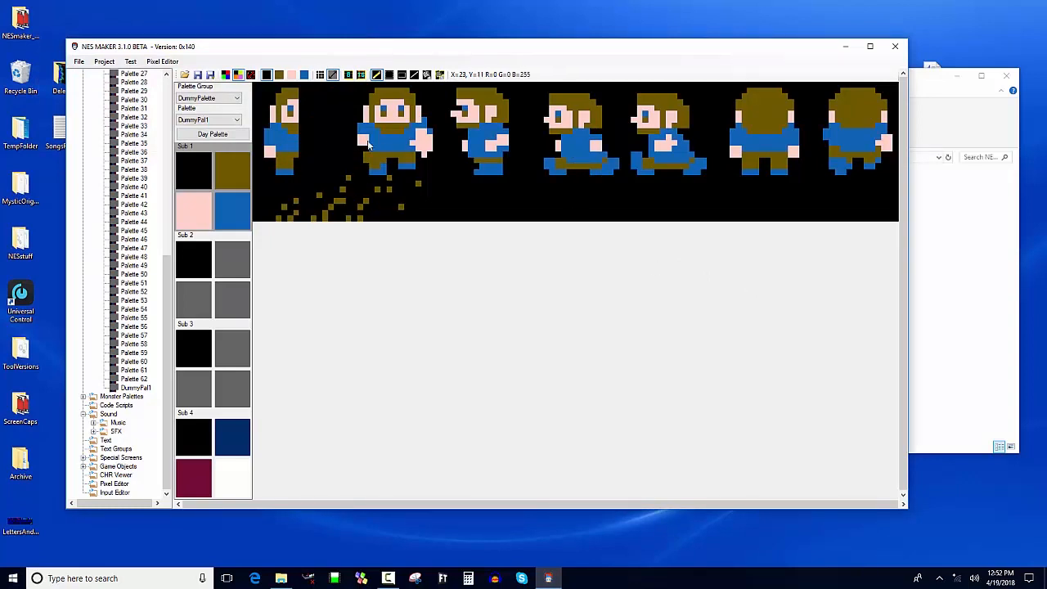
pyautogui.moveTo(380, 211)
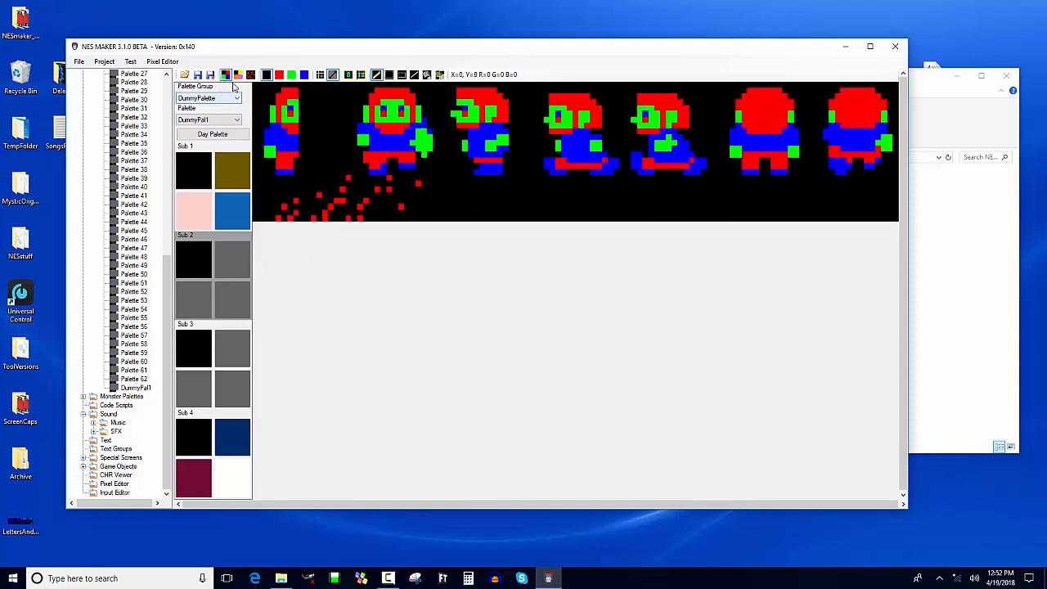
pyautogui.moveTo(288, 231)
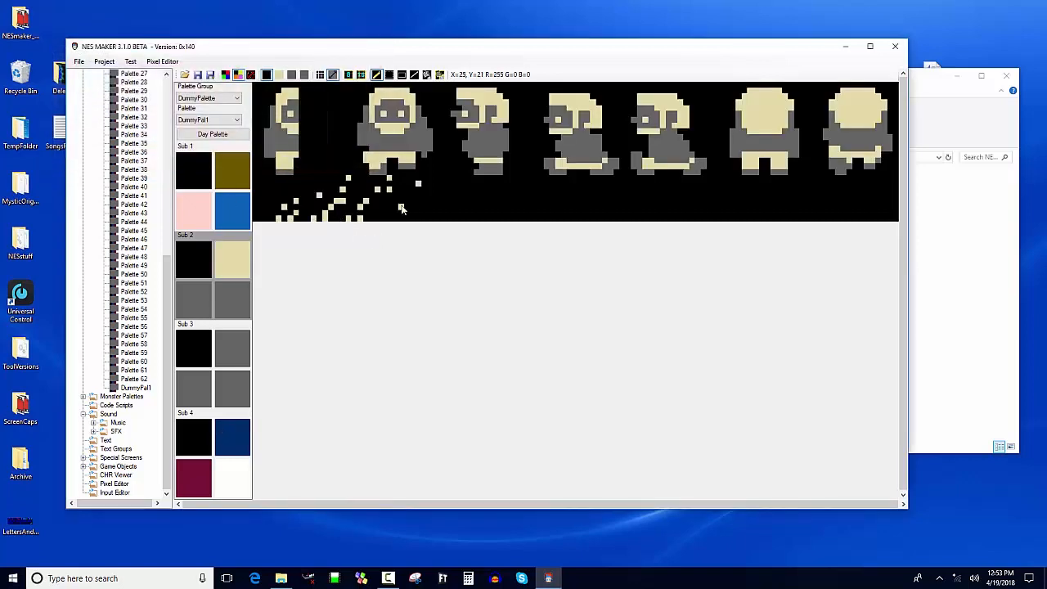
pyautogui.moveTo(400, 211)
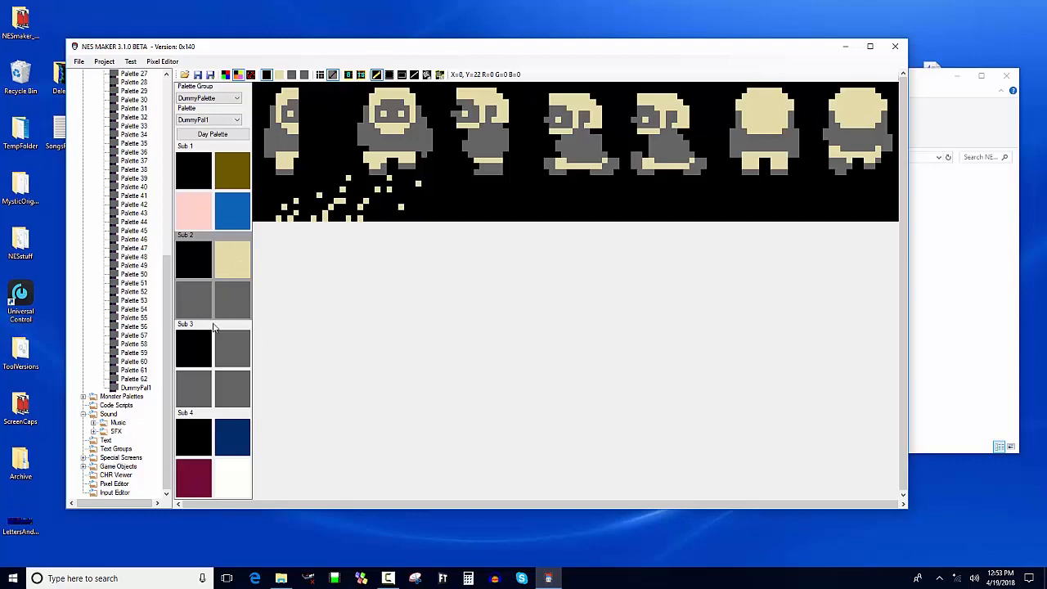
pyautogui.moveTo(216, 327)
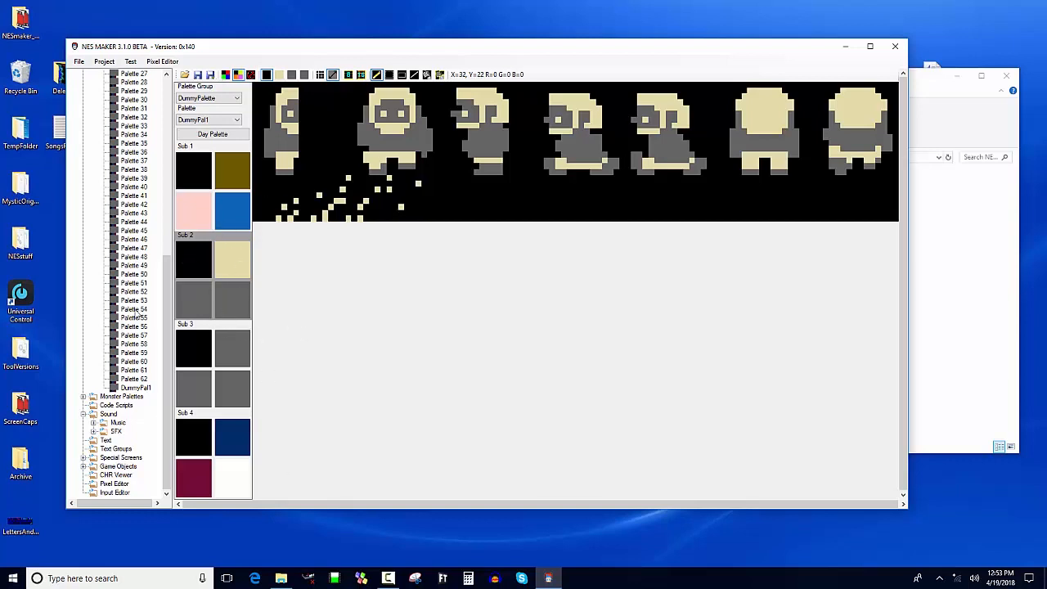
pyautogui.moveTo(621, 177)
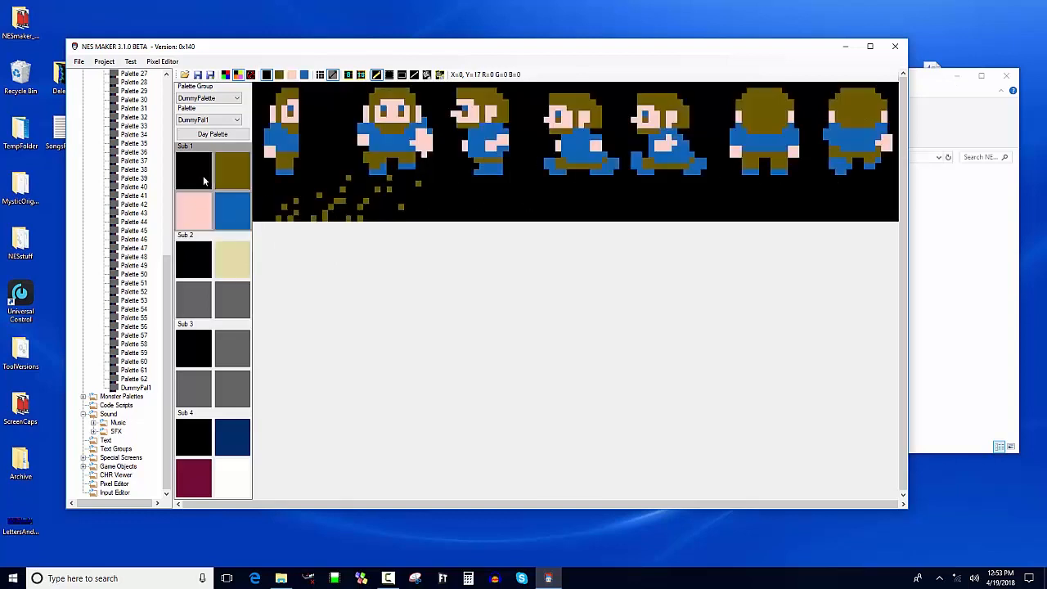
pyautogui.moveTo(575, 190)
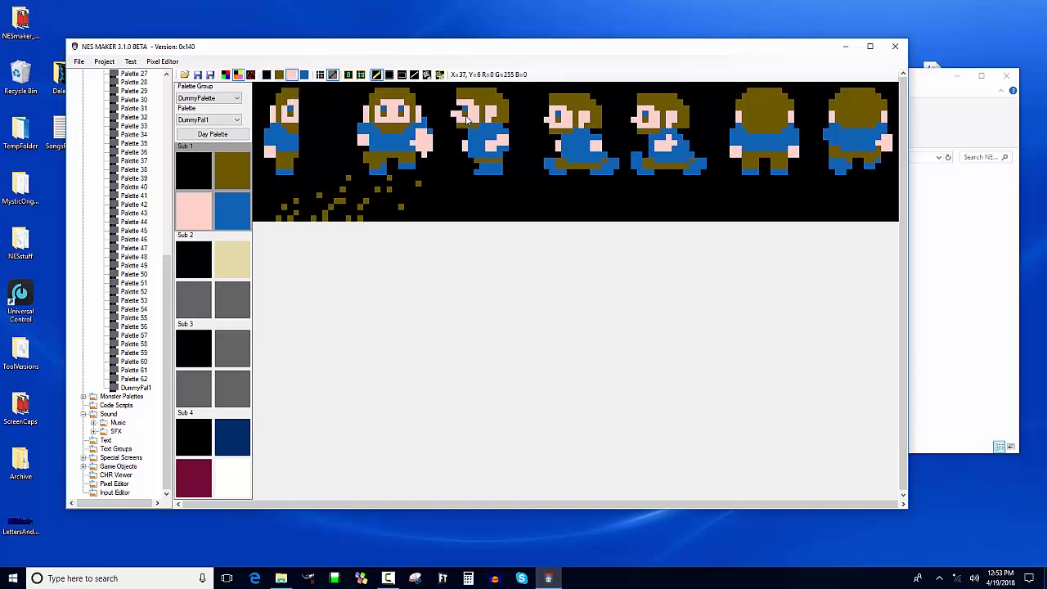
pyautogui.moveTo(526, 277)
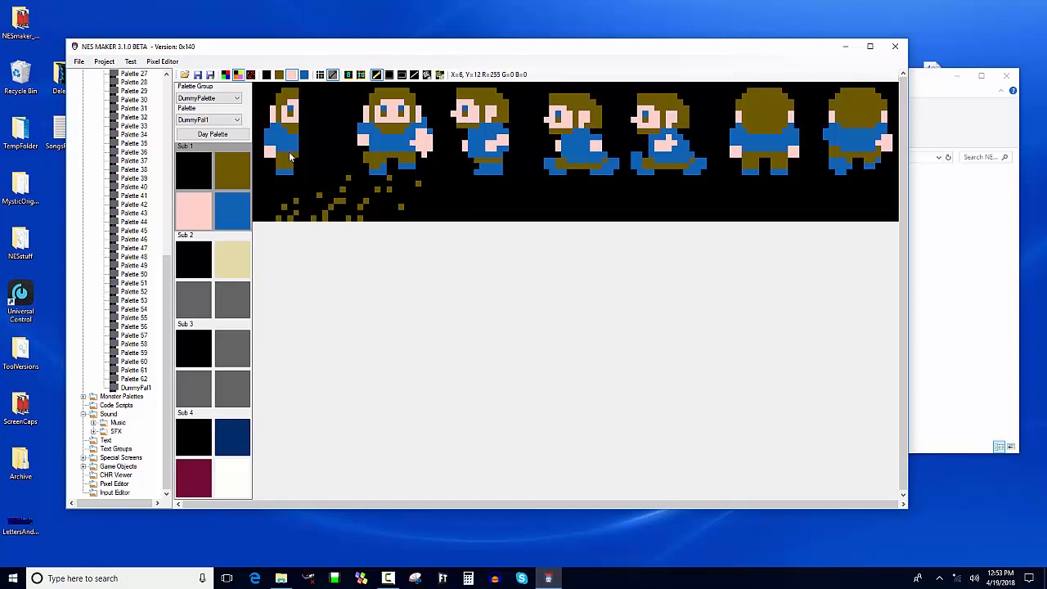
pyautogui.moveTo(592, 113)
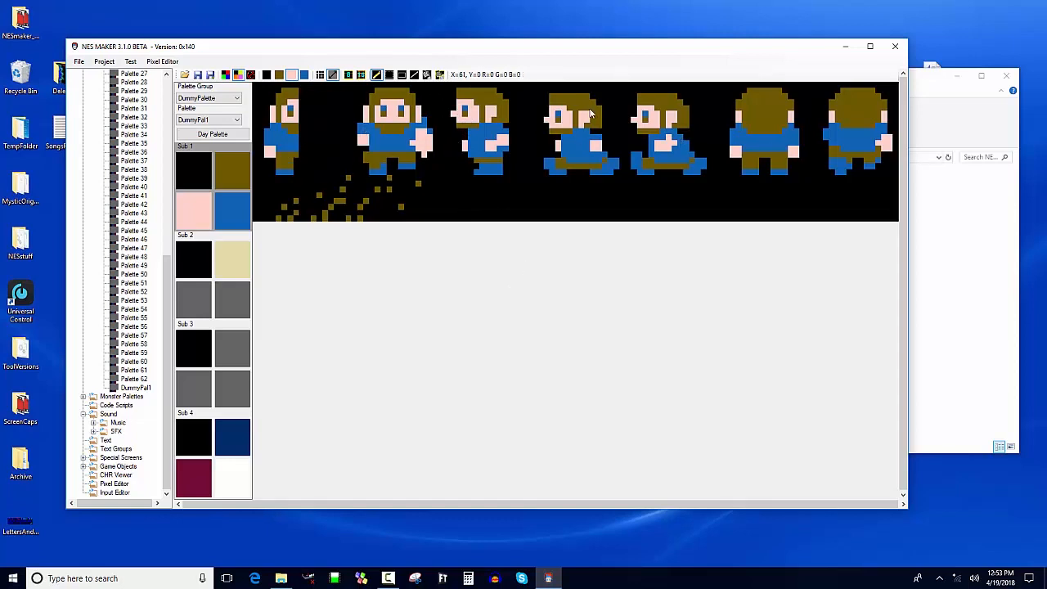
pyautogui.moveTo(729, 258)
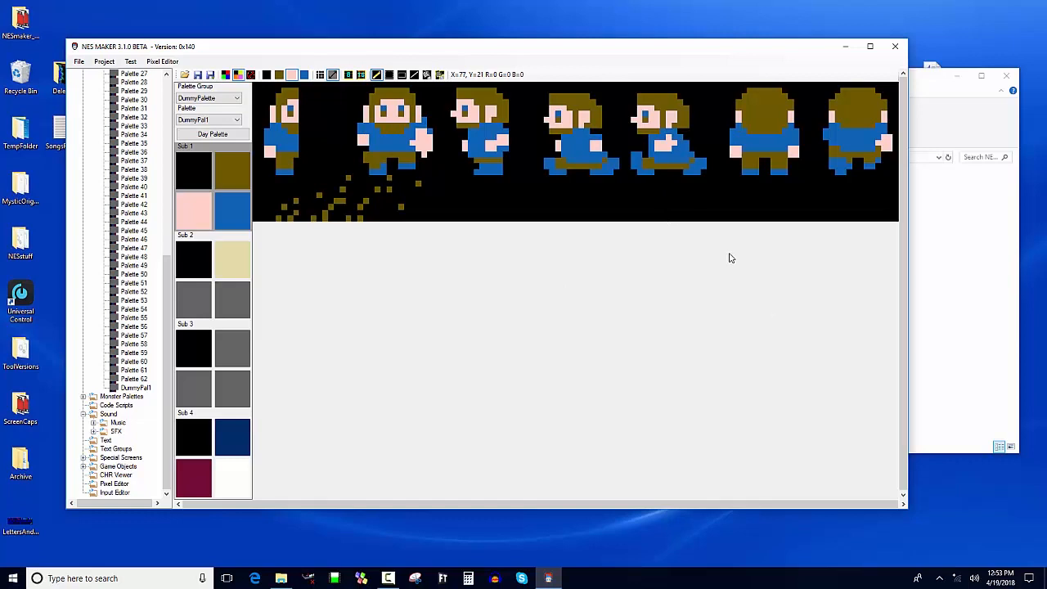
pyautogui.moveTo(651, 147)
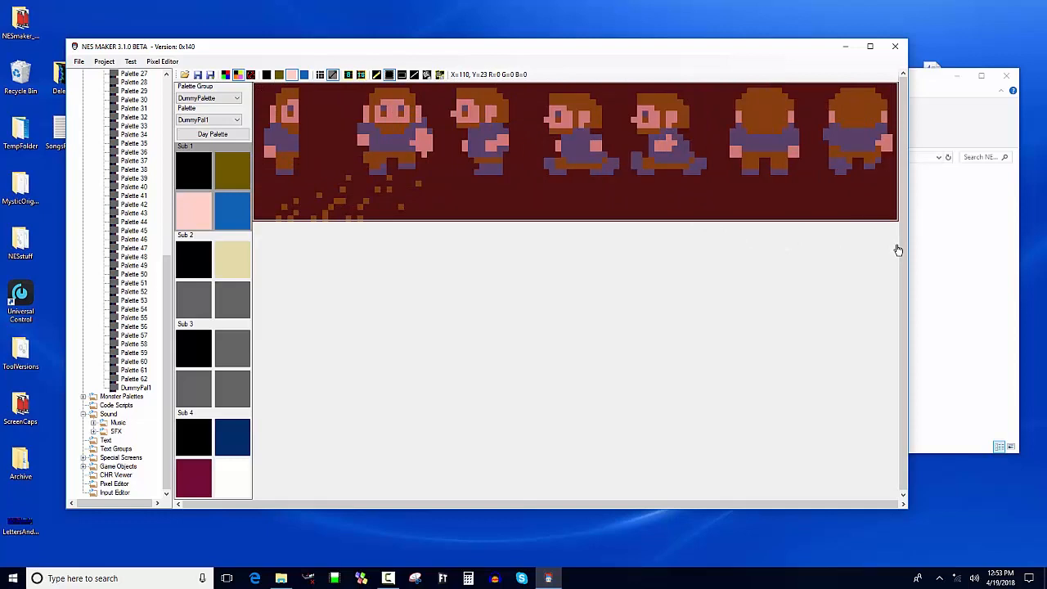
pyautogui.moveTo(873, 235)
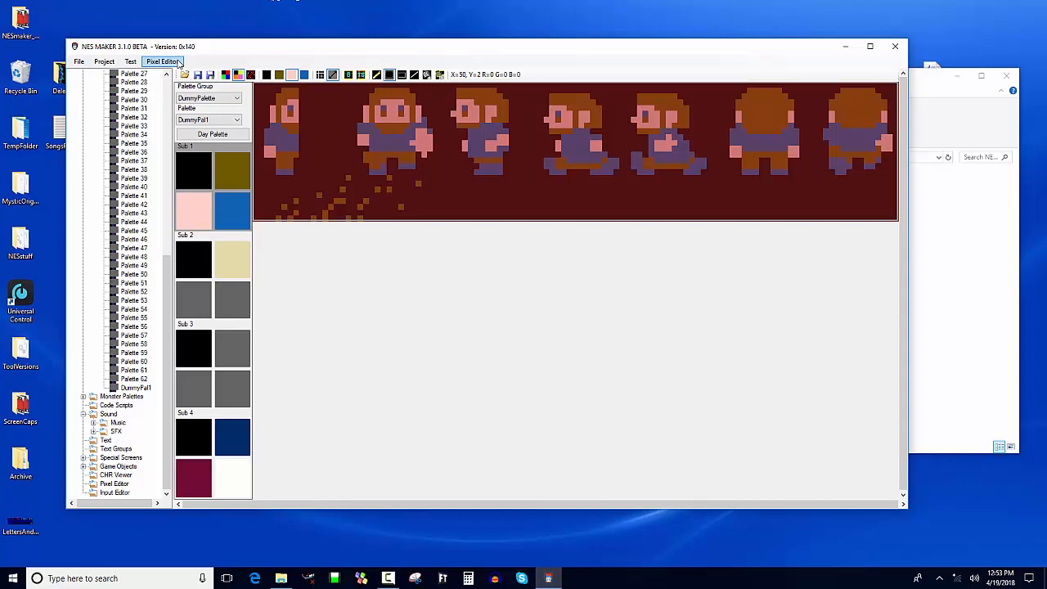
# Step: Create another 128x64 Game Objects bitmap, keeping the player sprite frames on it
pyautogui.click(162, 62)
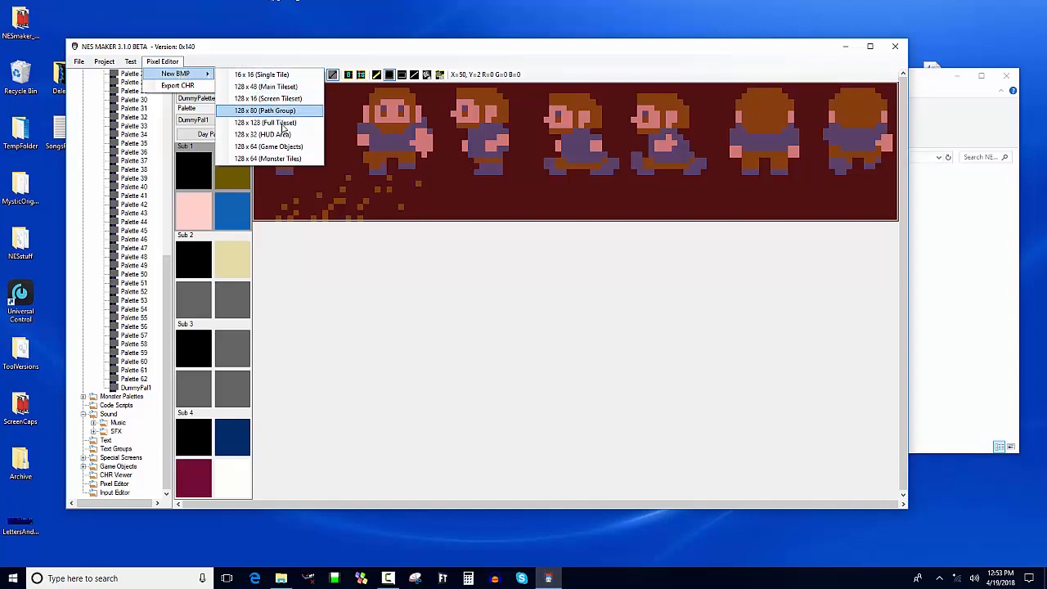
pyautogui.moveTo(269, 147)
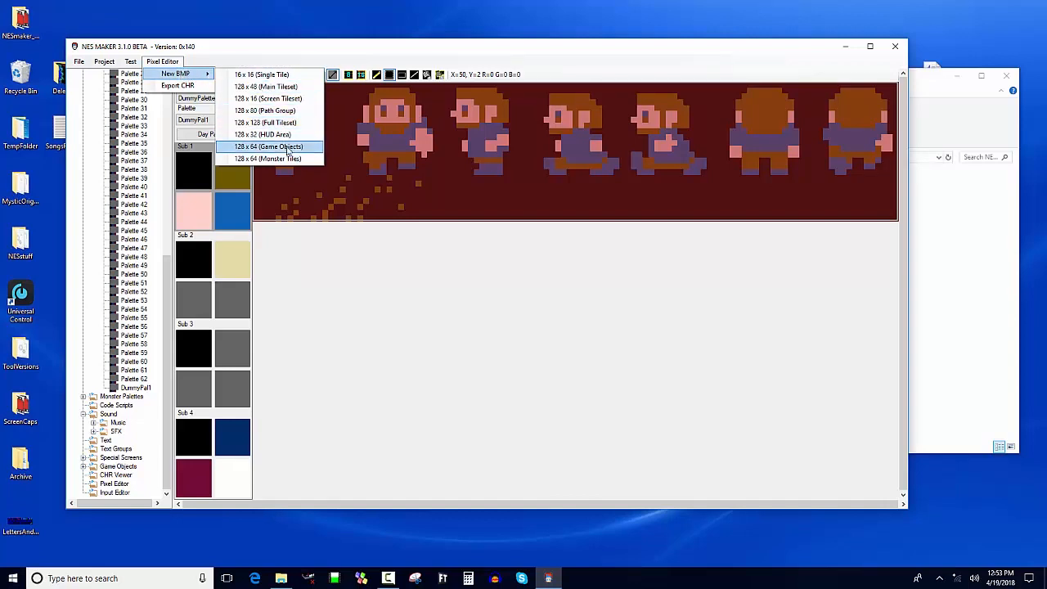
pyautogui.click(269, 147)
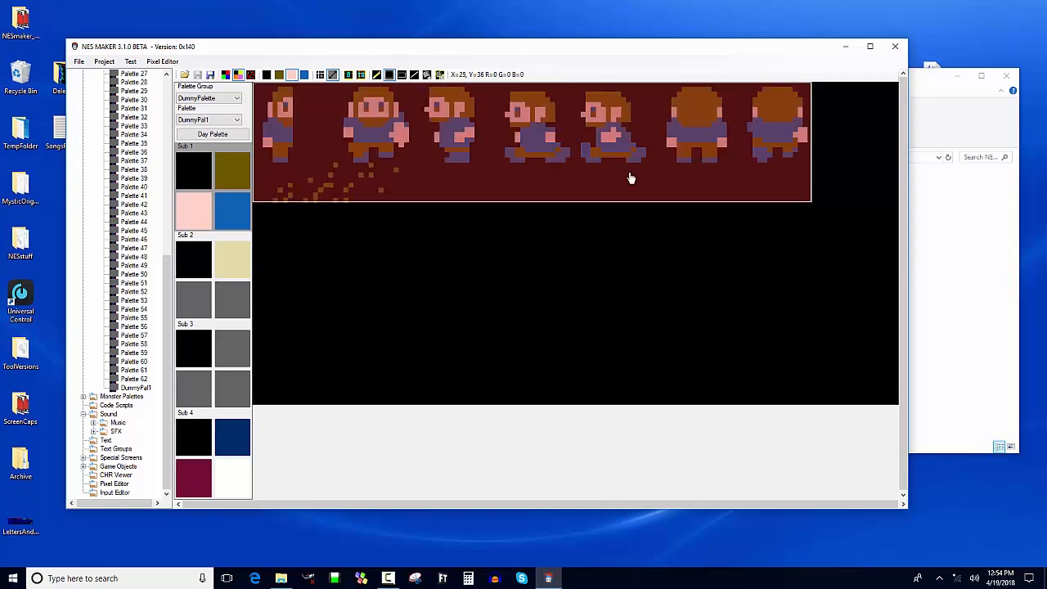
pyautogui.moveTo(265, 236)
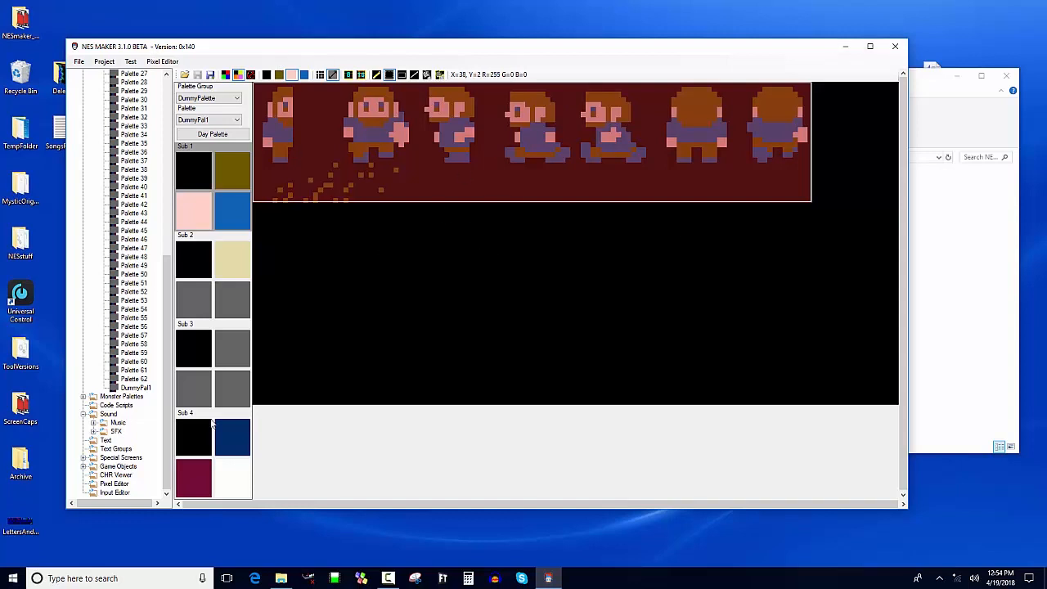
pyautogui.moveTo(402, 450)
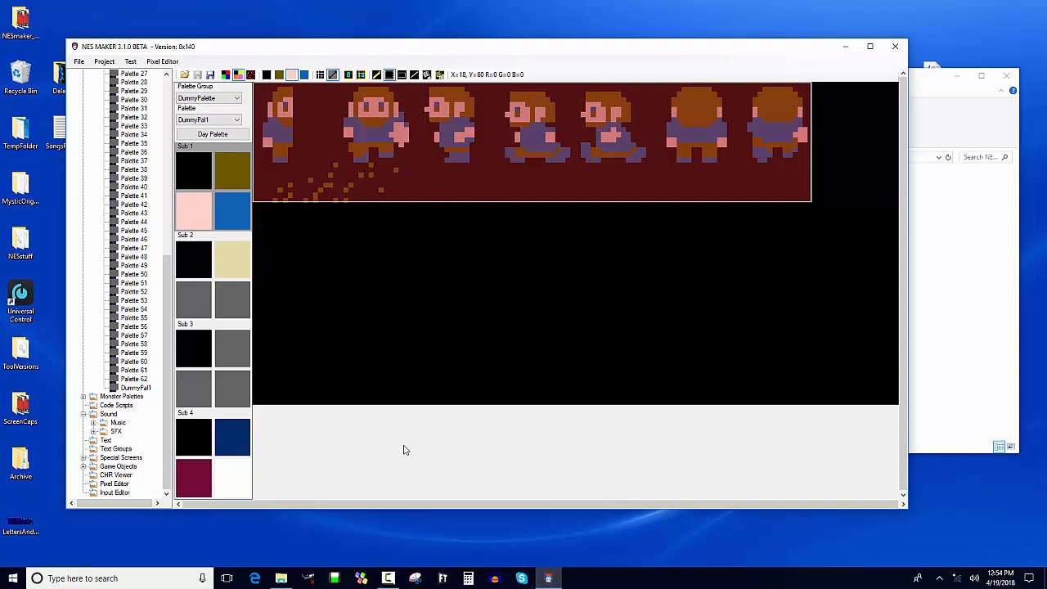
pyautogui.moveTo(106, 106)
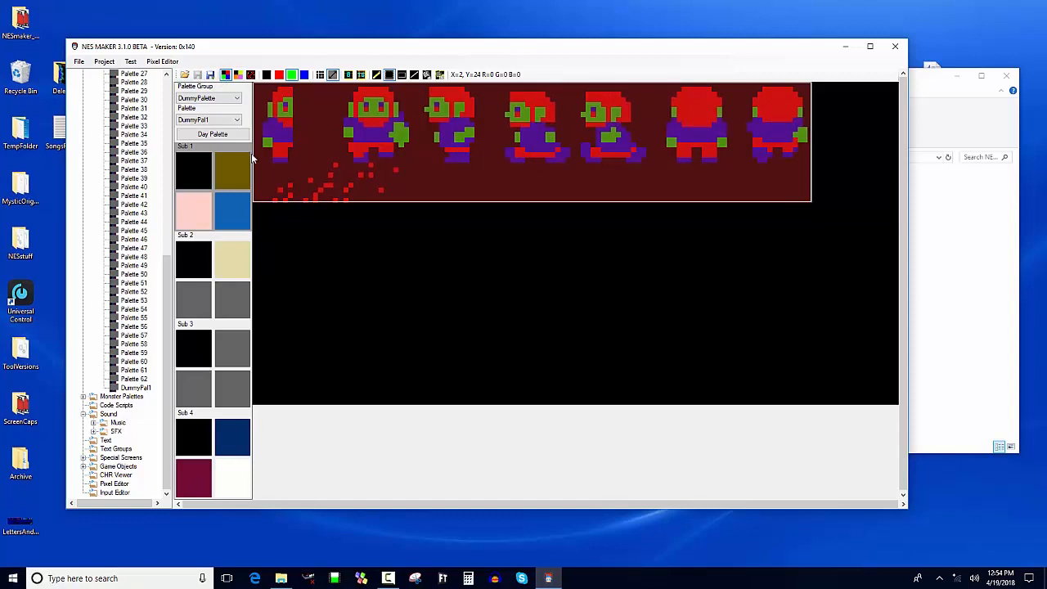
pyautogui.moveTo(301, 108)
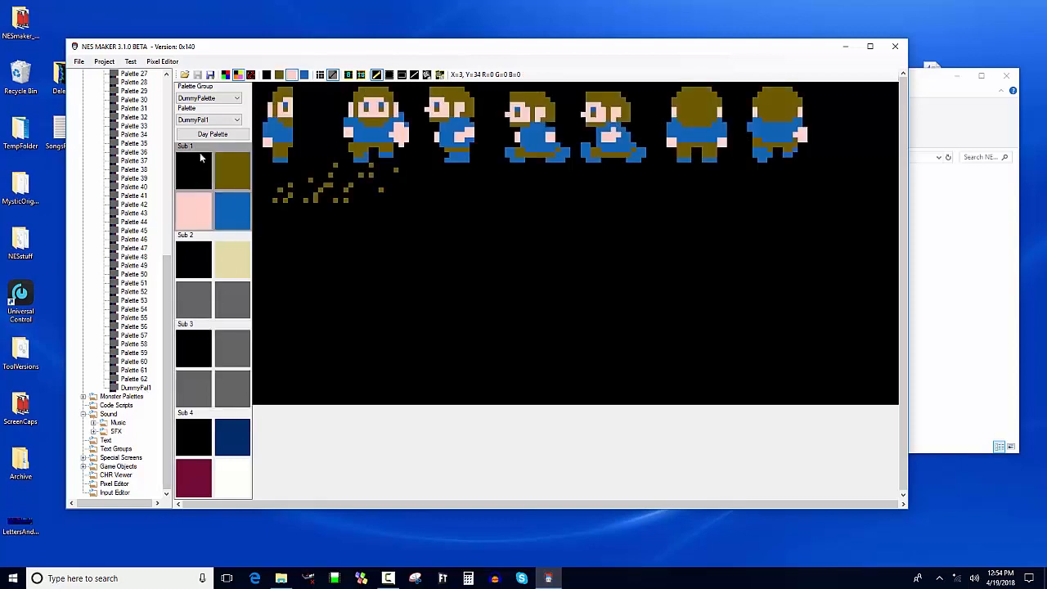
# Step: Save the bitmap over GameObjectTiles.bmp in GraphicAssets, confirming the replace
pyautogui.click(213, 134)
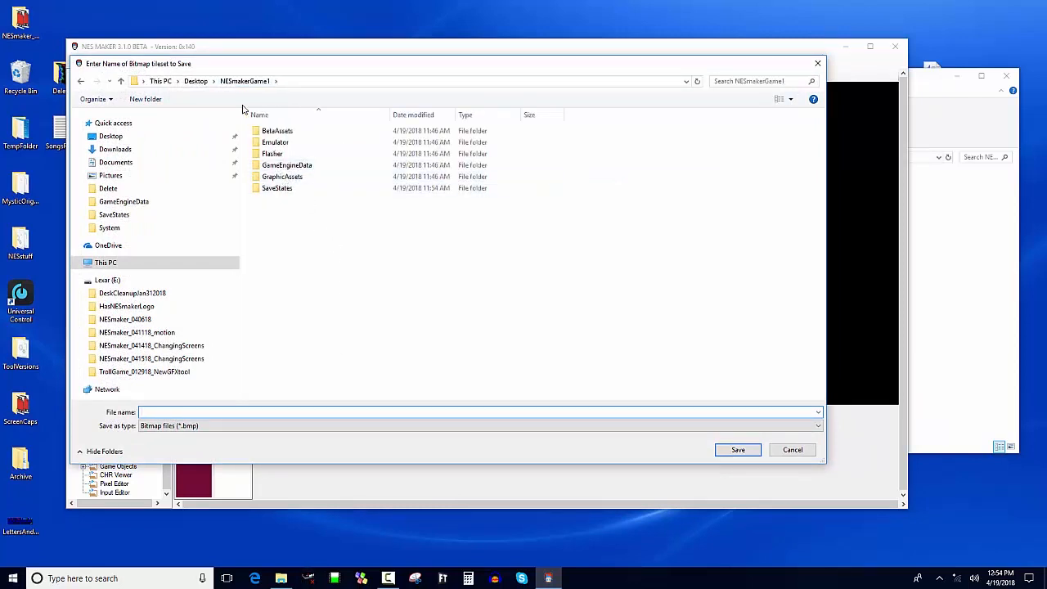
pyautogui.click(281, 176)
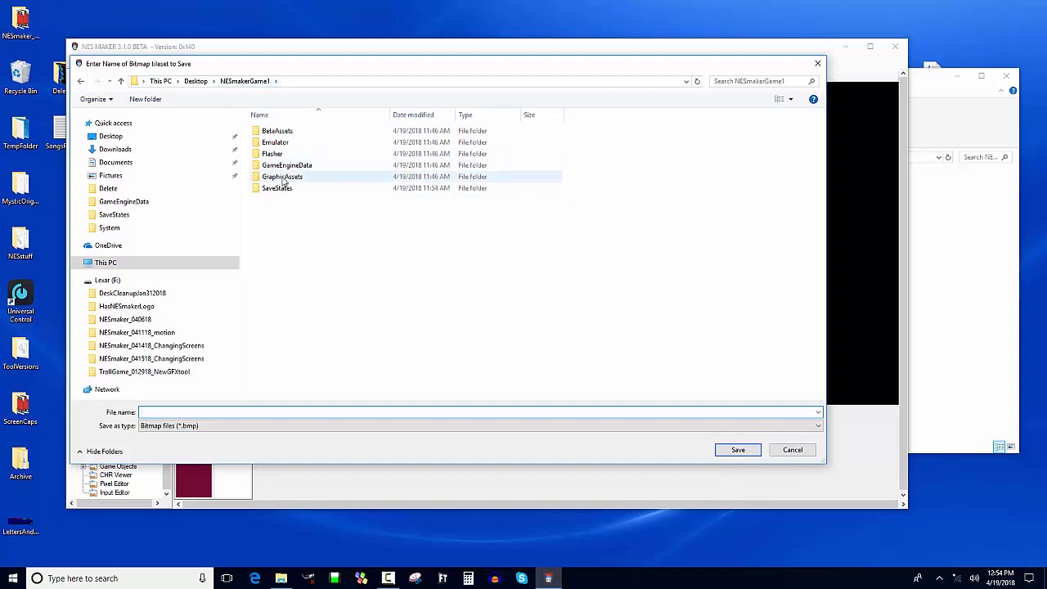
pyautogui.doubleClick(283, 177)
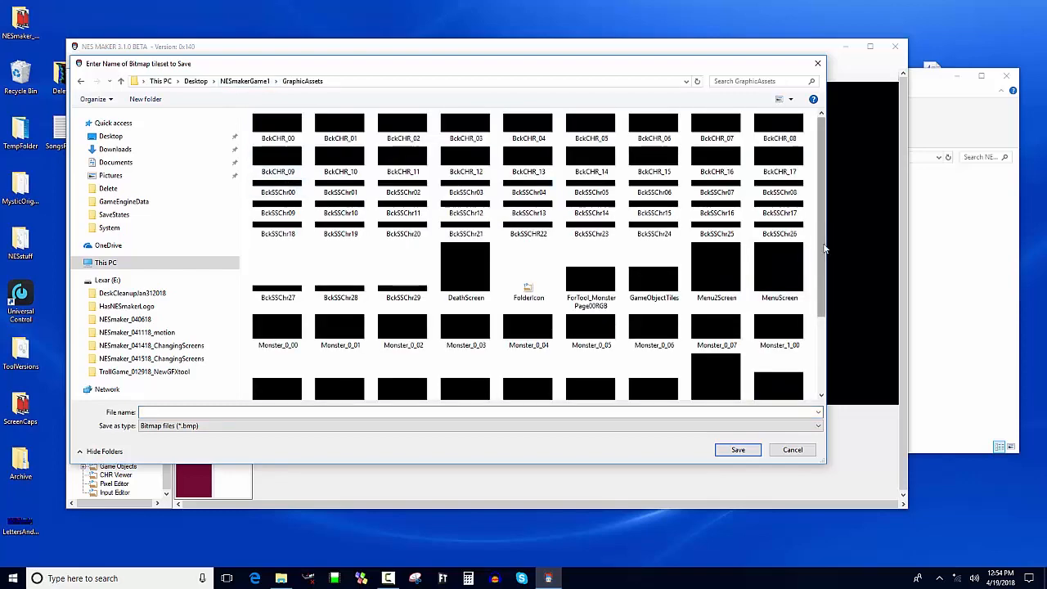
pyautogui.scroll(-3)
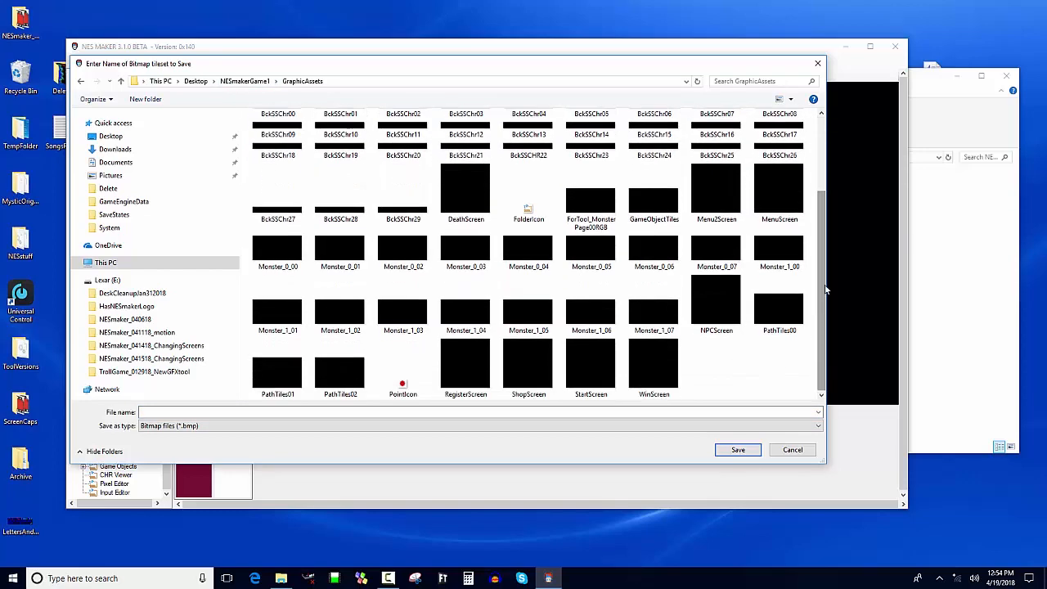
pyautogui.click(341, 188)
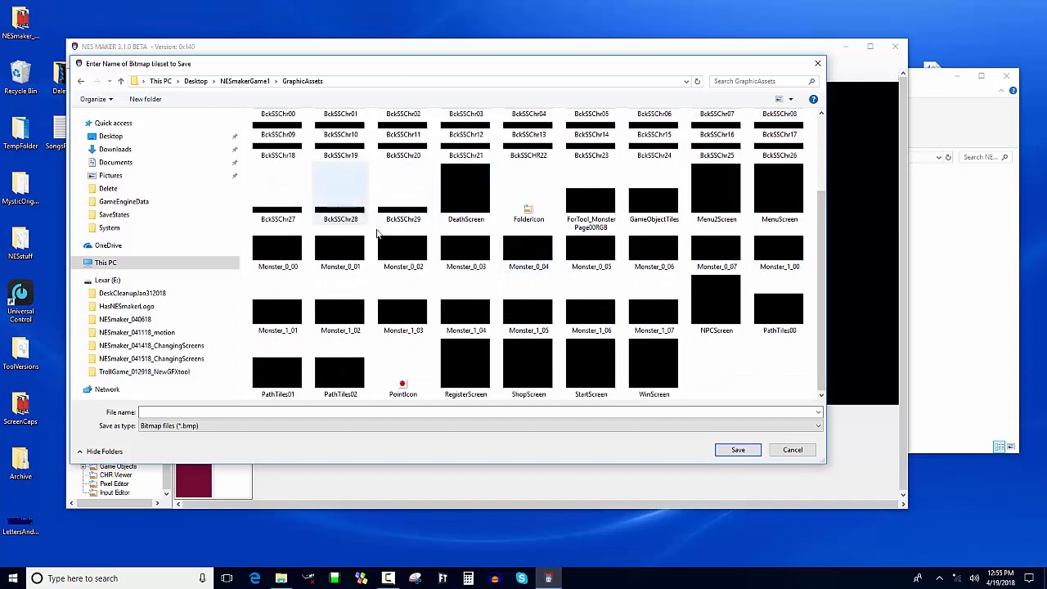
pyautogui.moveTo(654, 193)
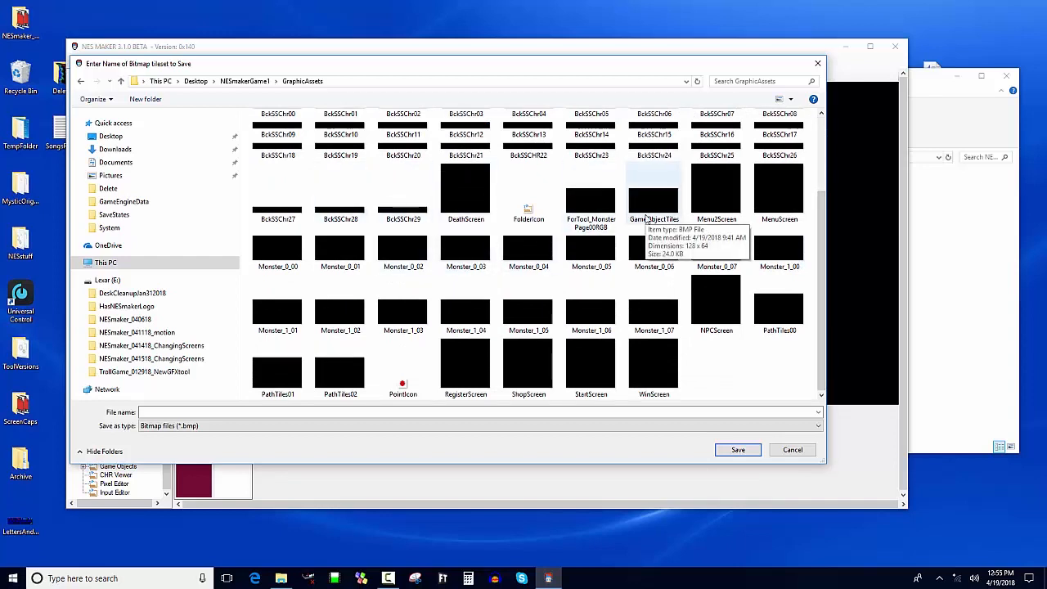
pyautogui.click(654, 188)
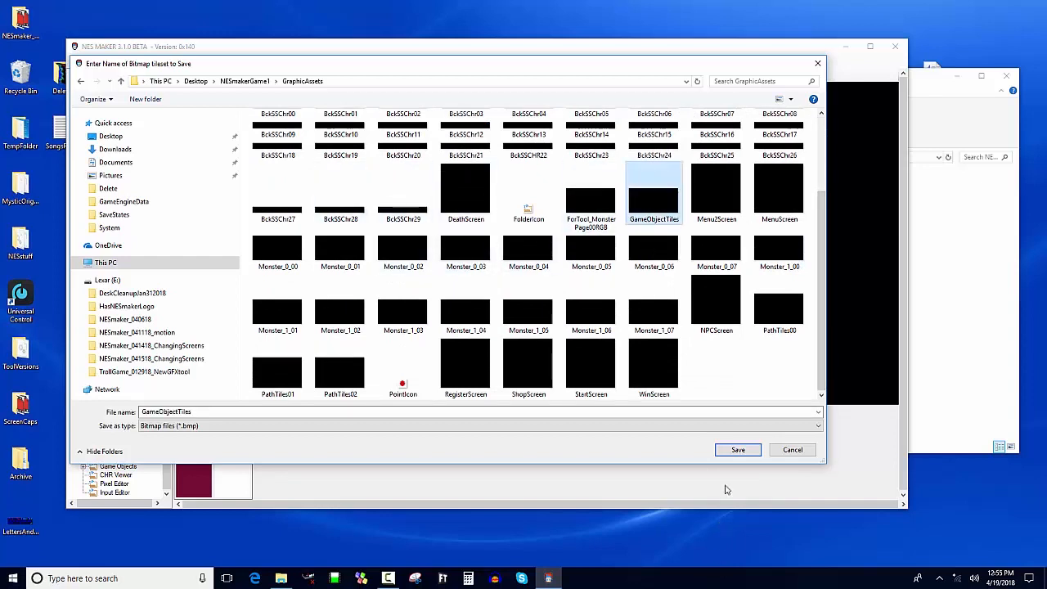
pyautogui.click(736, 449)
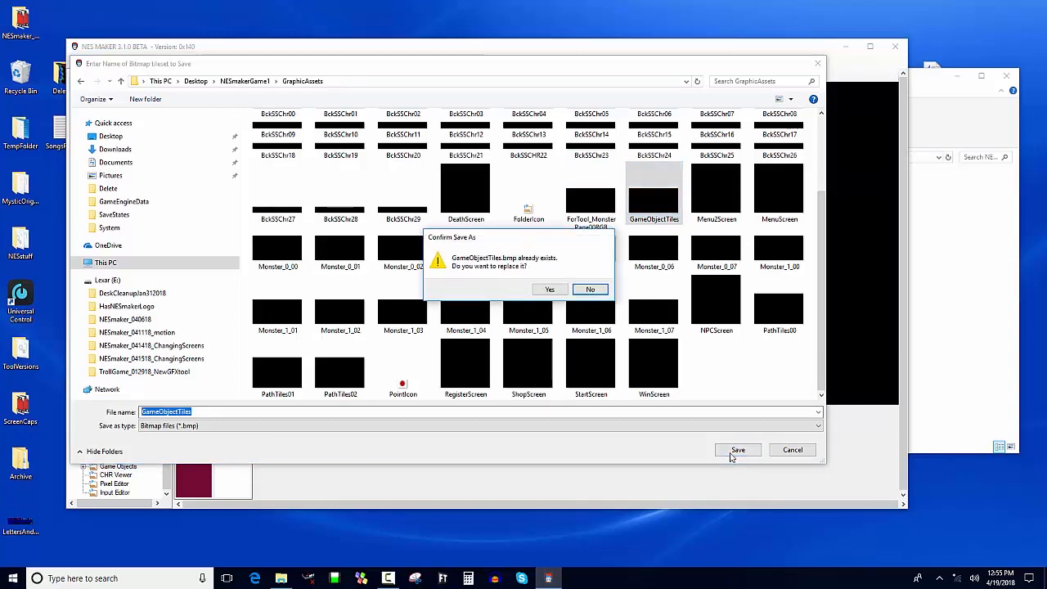
pyautogui.moveTo(623, 319)
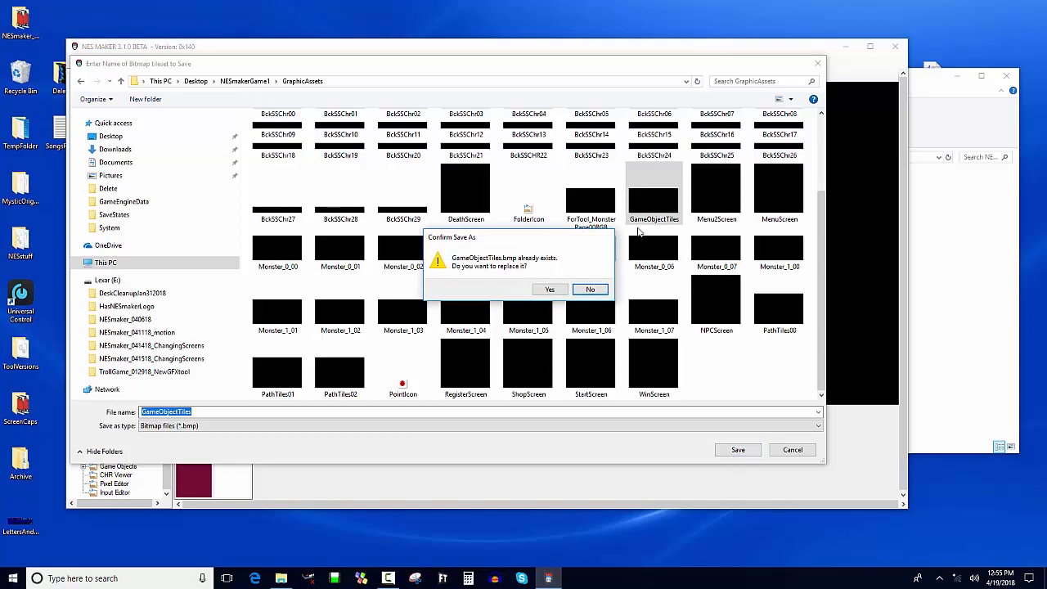
pyautogui.moveTo(926, 372)
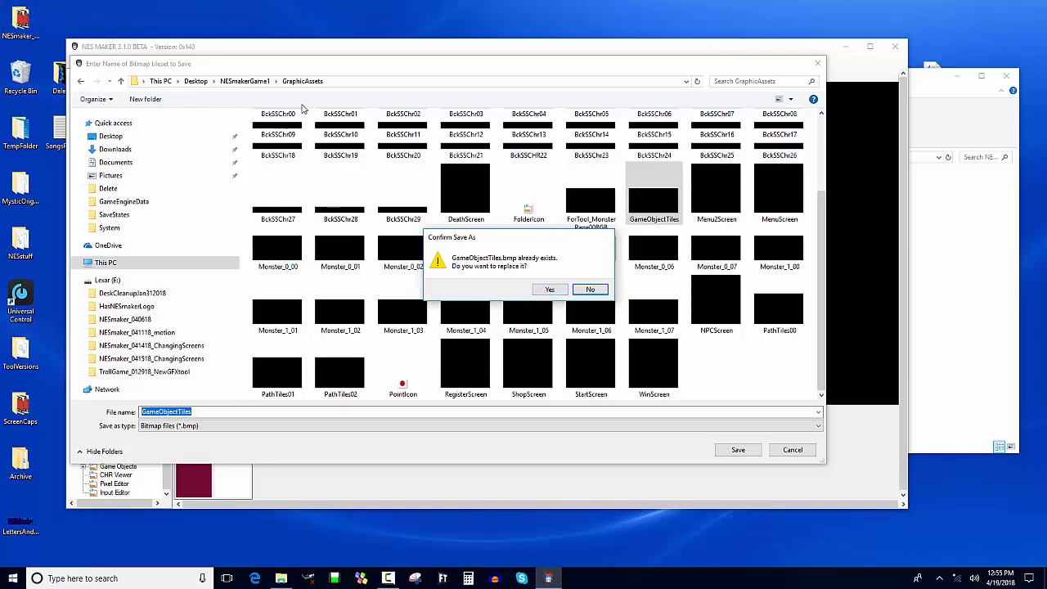
pyautogui.moveTo(527, 121)
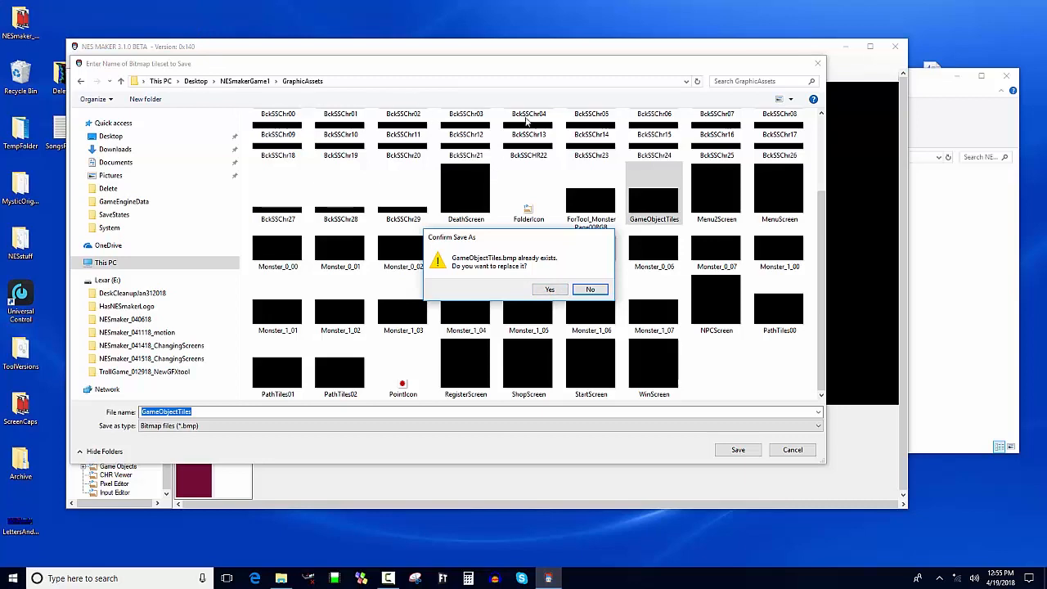
pyautogui.moveTo(685, 216)
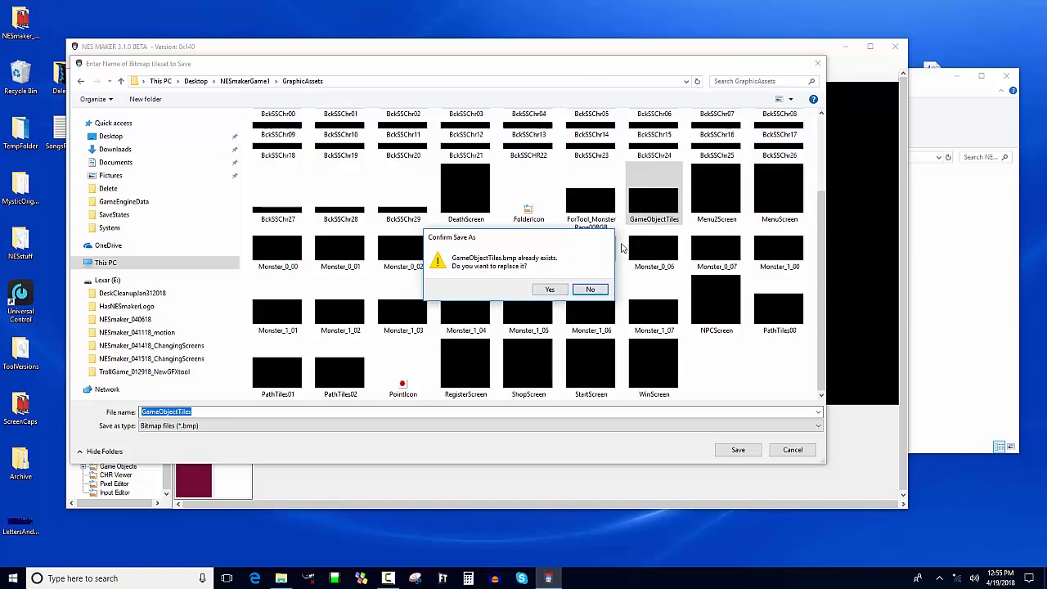
pyautogui.click(550, 287)
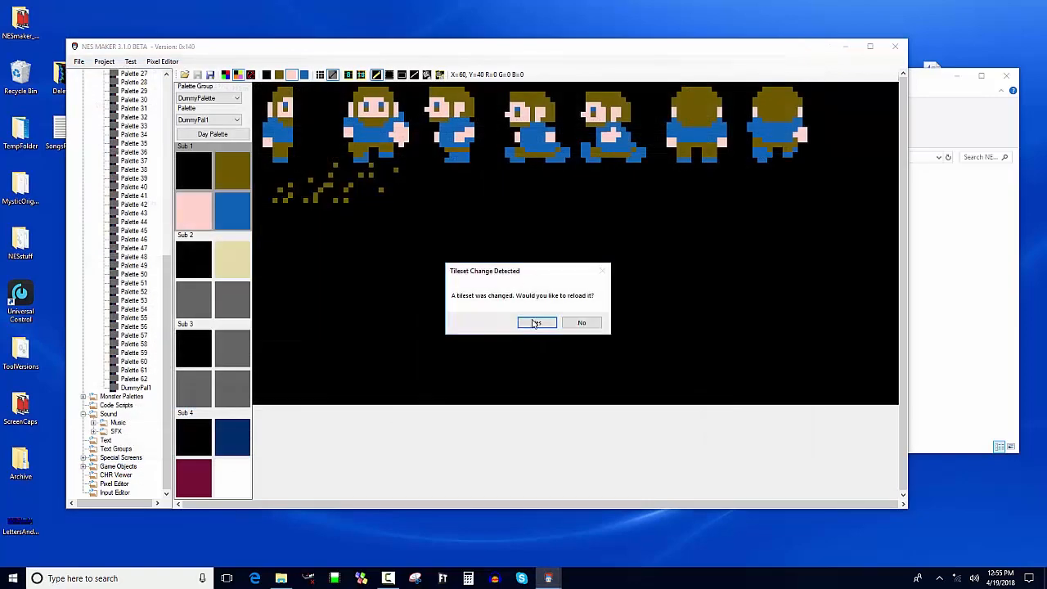
# Step: Reload the changed tileset and open the Player game object
pyautogui.click(536, 323)
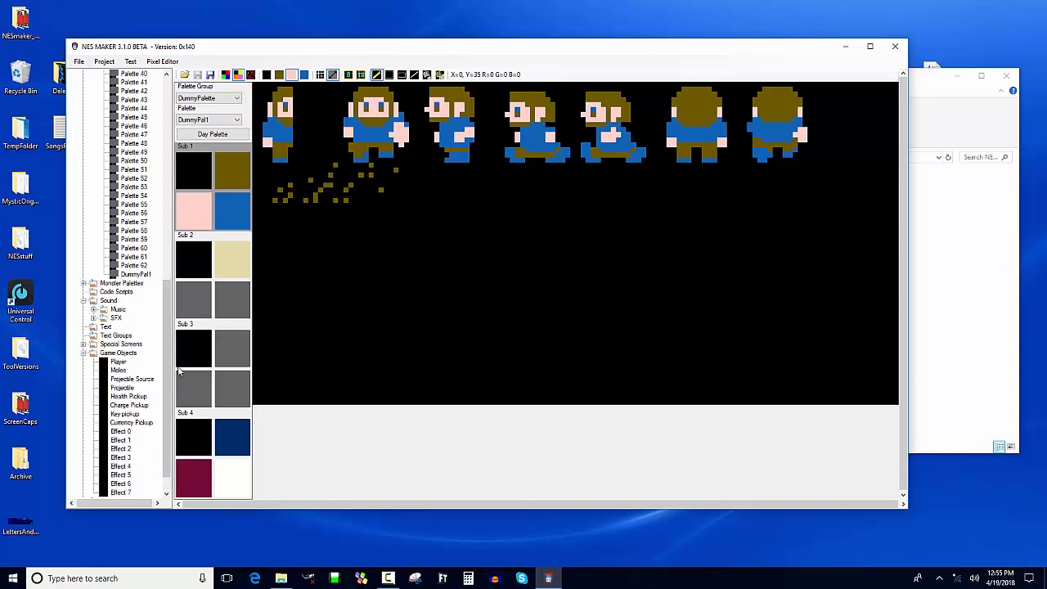
pyautogui.click(118, 335)
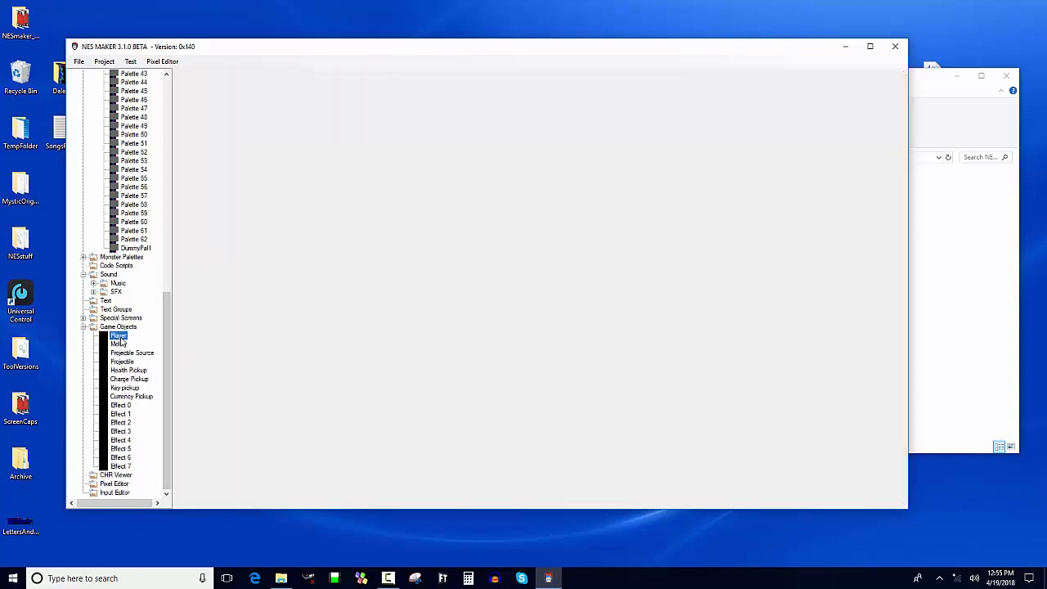
pyautogui.doubleClick(117, 335)
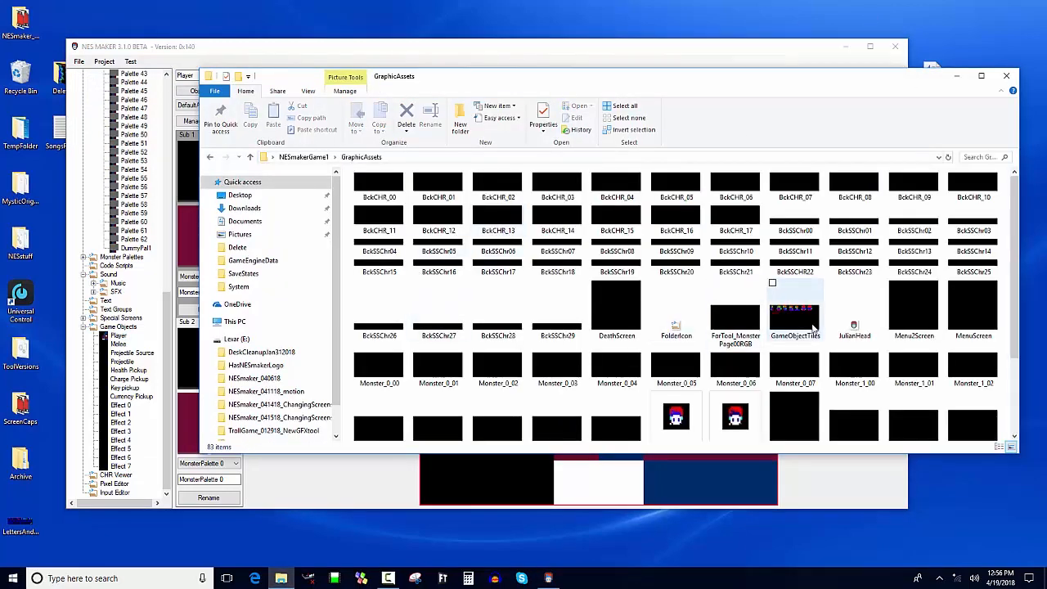
# Step: View GameObjectTiles.bmp in Photos to check the pasted player sprite frames
pyautogui.doubleClick(795, 311)
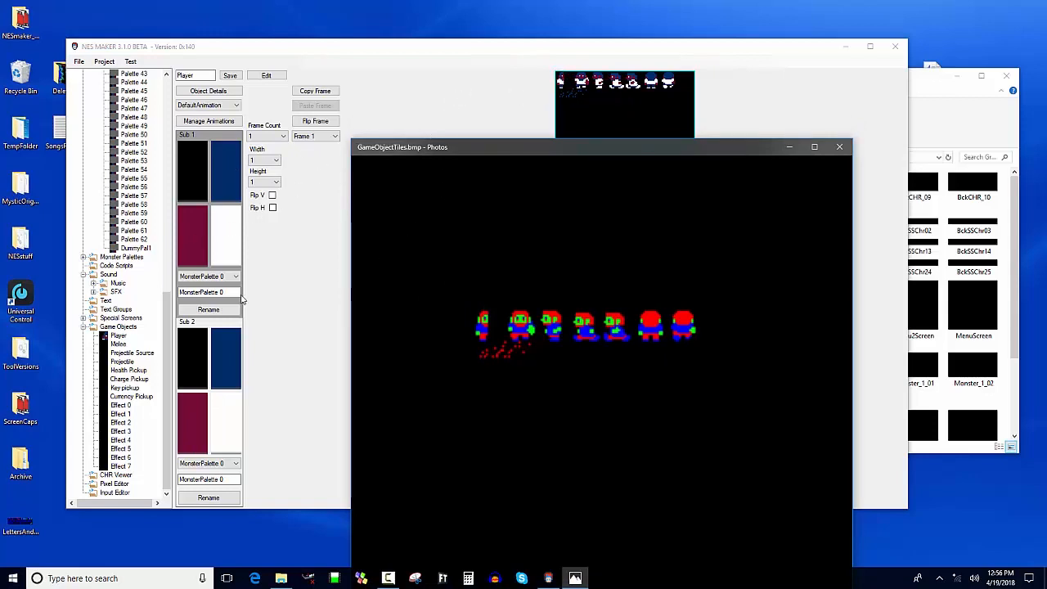
pyautogui.moveTo(839, 147)
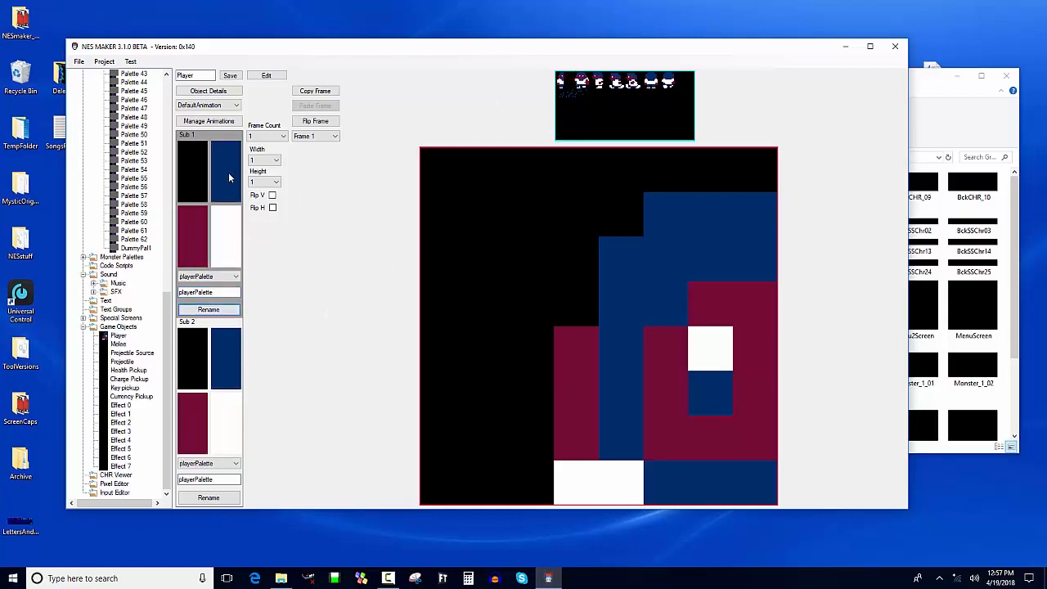
# Step: Apply playerPalette to the Player object's tiles, then show the NESmakerGame1 folder in File Explorer
pyautogui.click(226, 171)
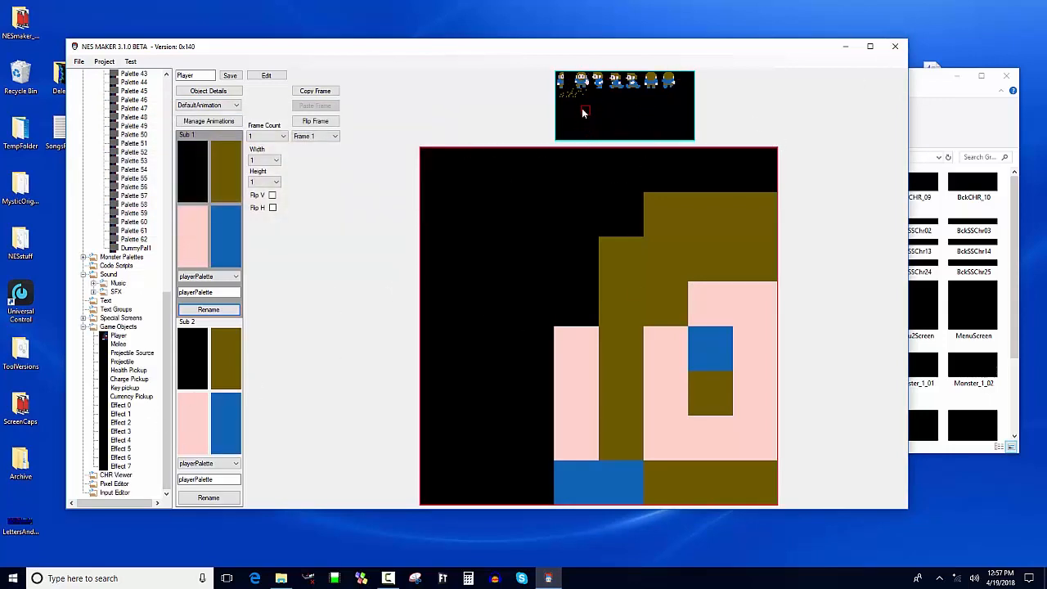
pyautogui.moveTo(253, 399)
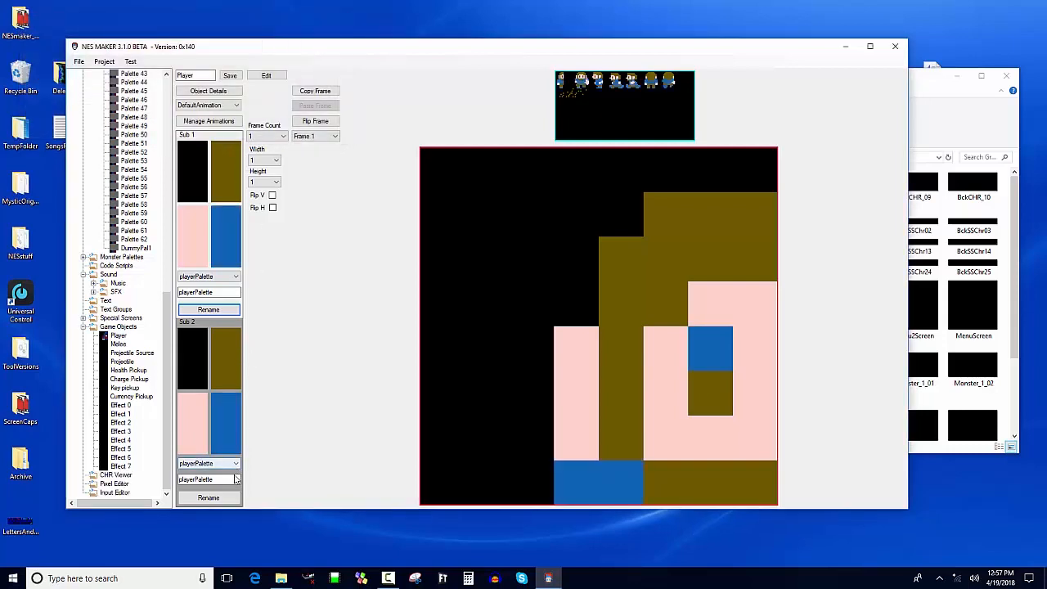
pyautogui.click(236, 463)
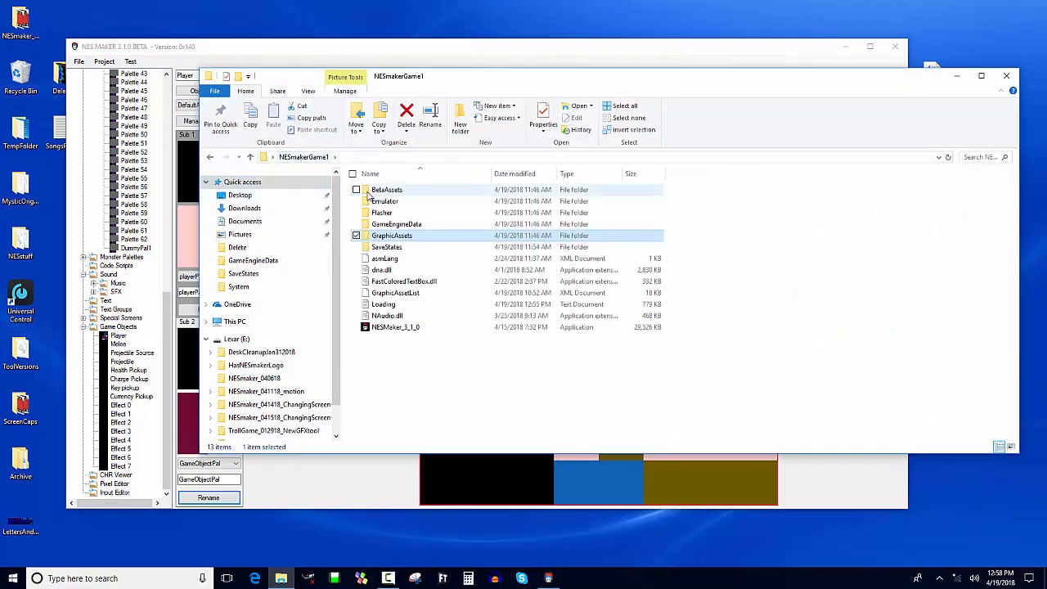
# Step: View PlayerTiles.bmp from BetaAssets > Graphics, close it, then view BugMonster.bmp in Photos
pyautogui.doubleClick(392, 236)
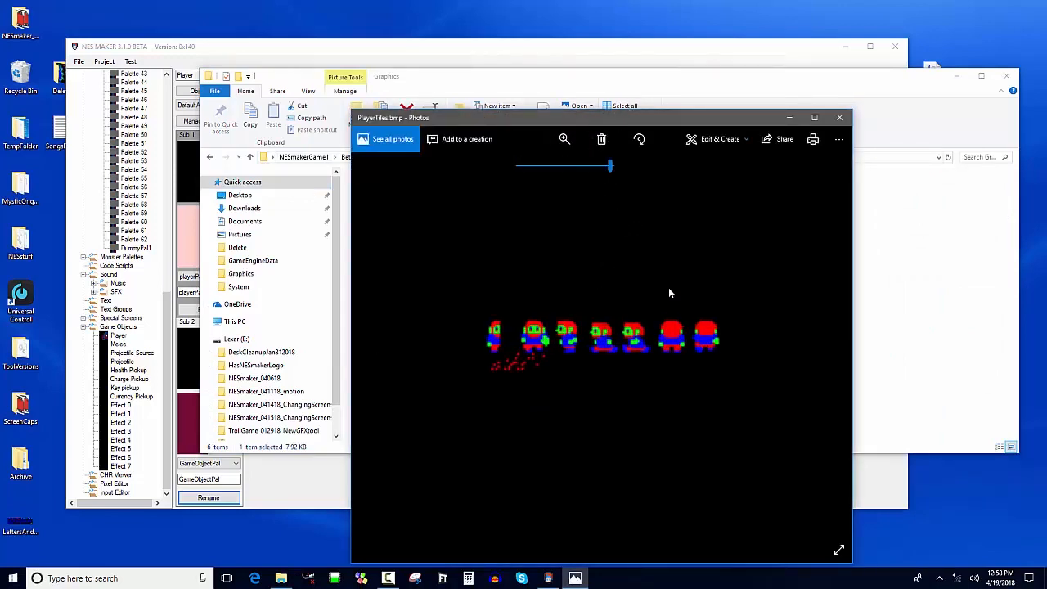
pyautogui.moveTo(839, 118)
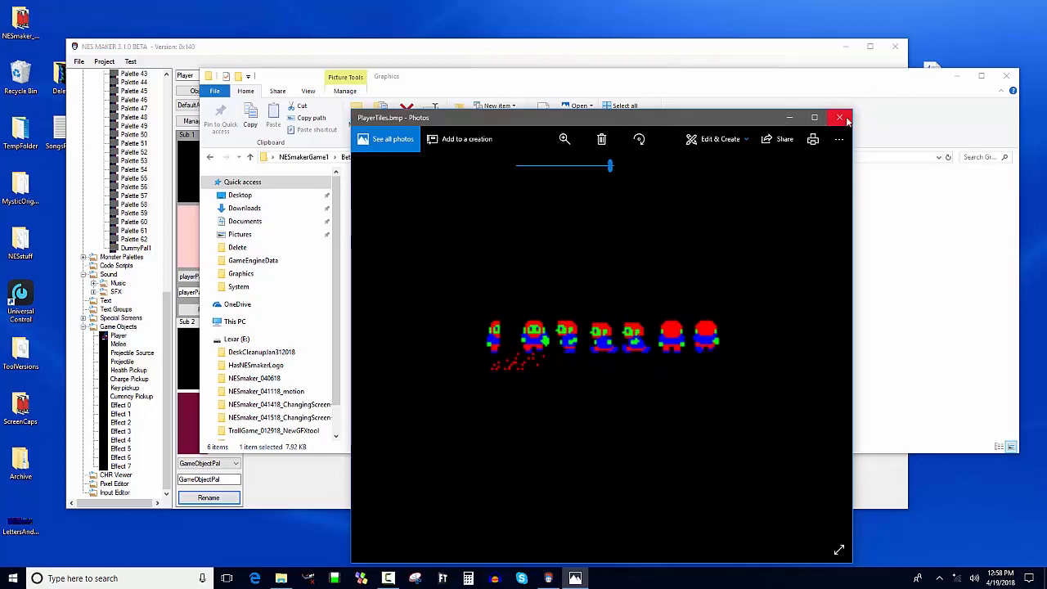
pyautogui.click(839, 118)
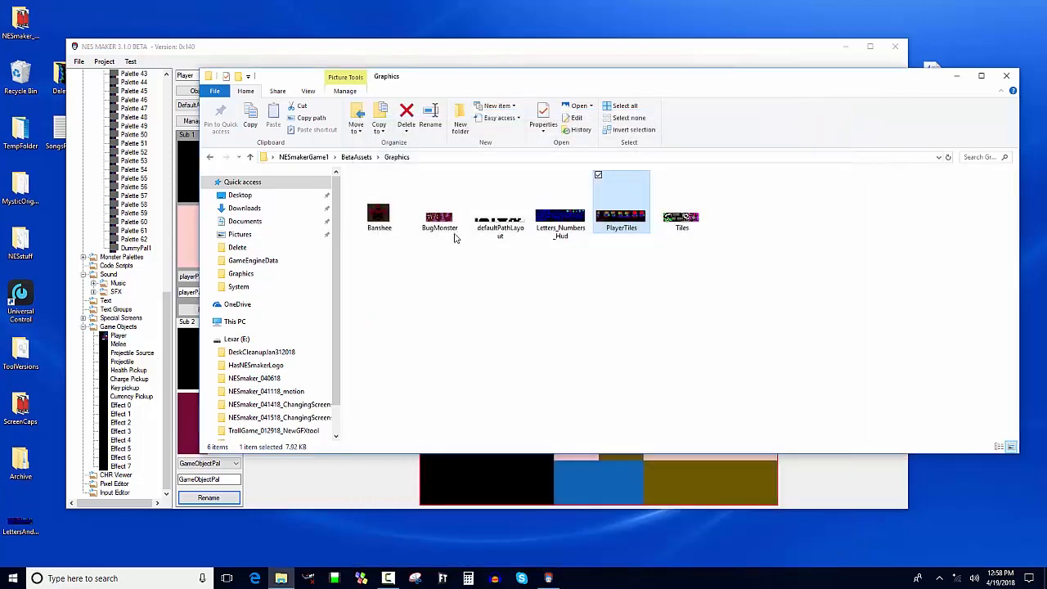
pyautogui.doubleClick(438, 216)
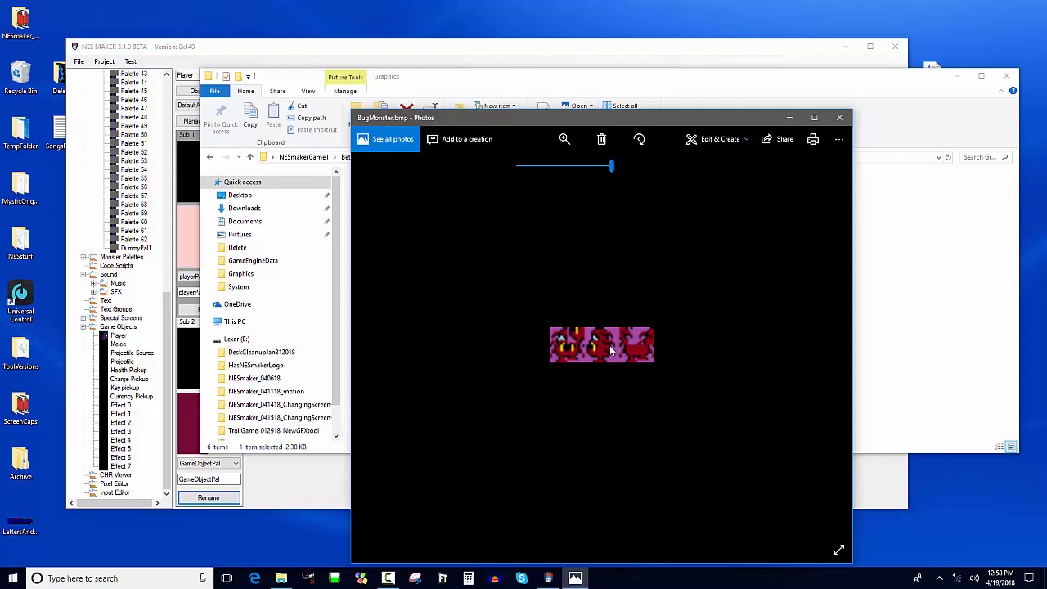
pyautogui.moveTo(608, 376)
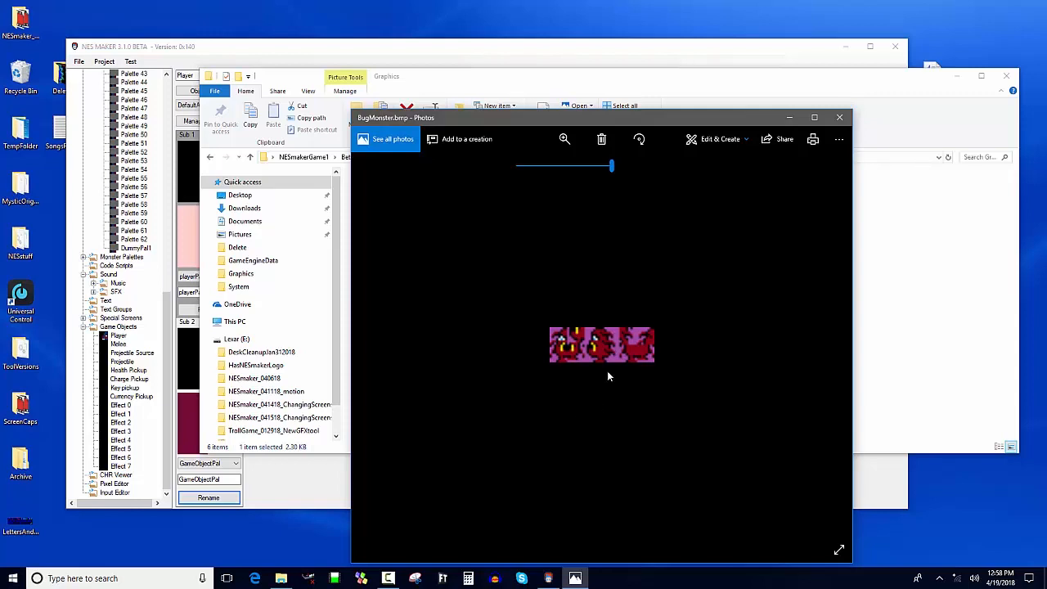